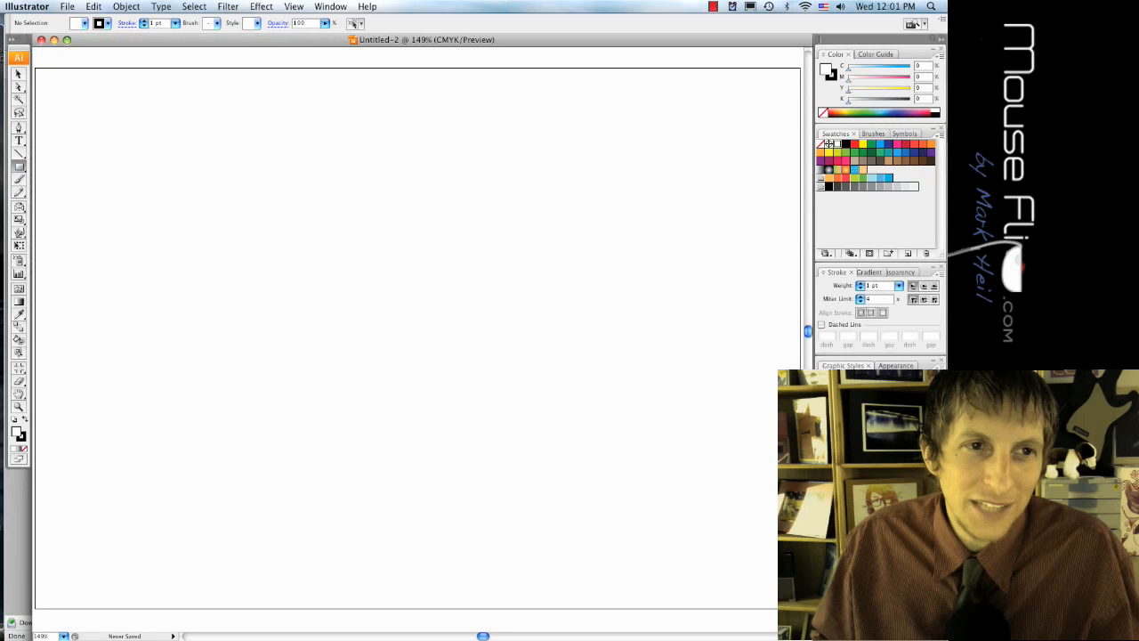
- Draw a tall rounded rectangle for the body, setting its size and corner radius
left_click_drag(300, 267, 571, 526)
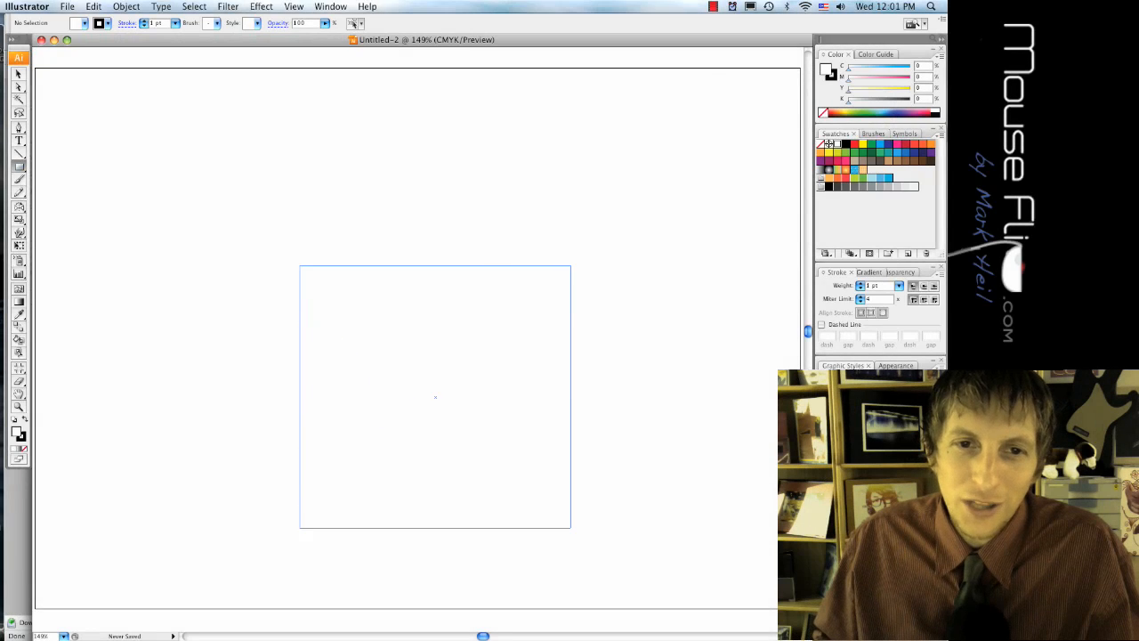
left_click_drag(435, 396, 403, 341)
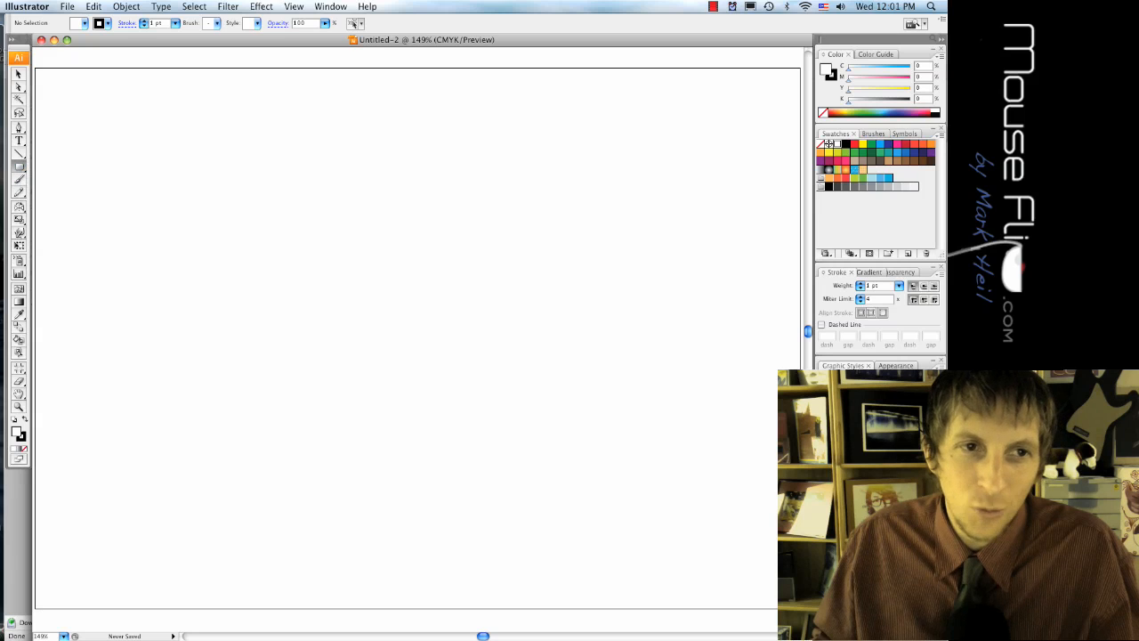
left_click_drag(294, 233, 522, 494)
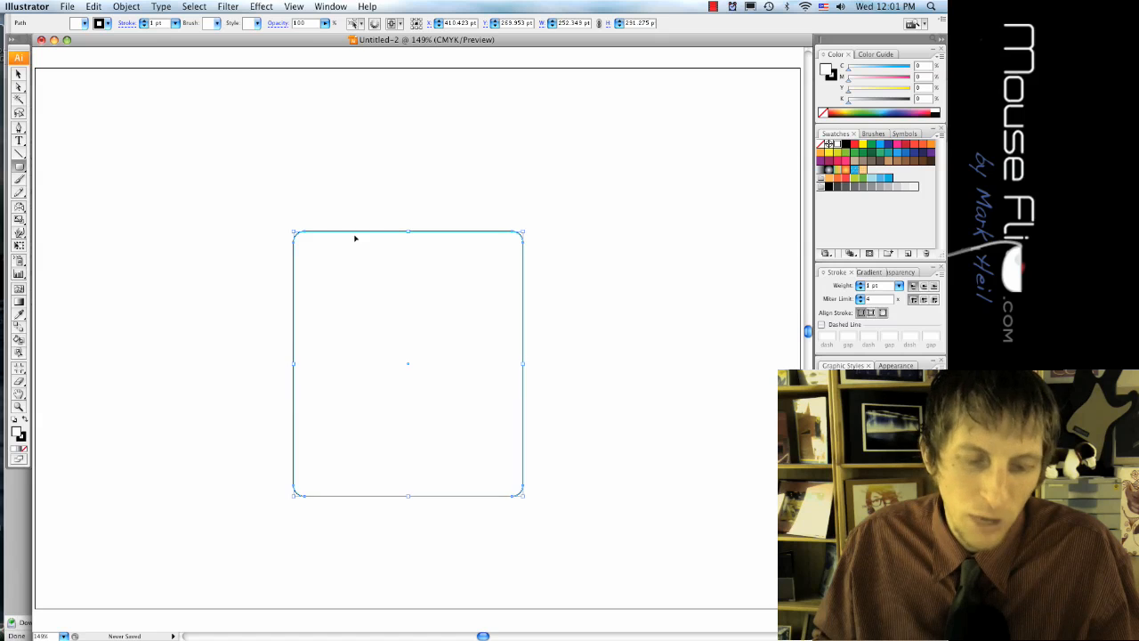
left_click(622, 356)
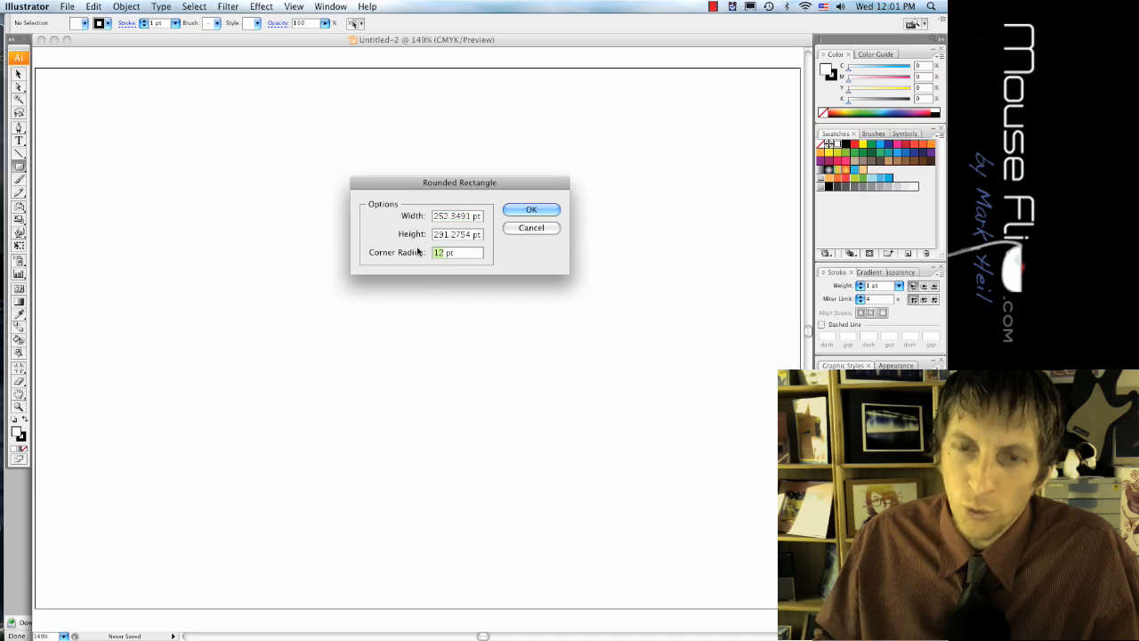
left_click(532, 209)
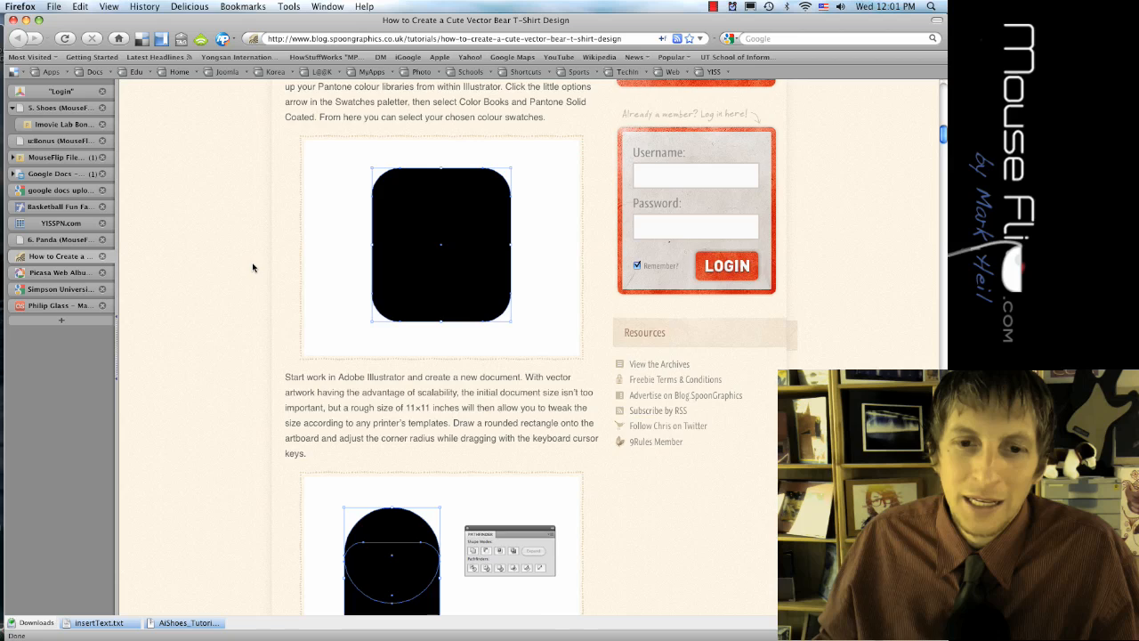
scroll("down", 3)
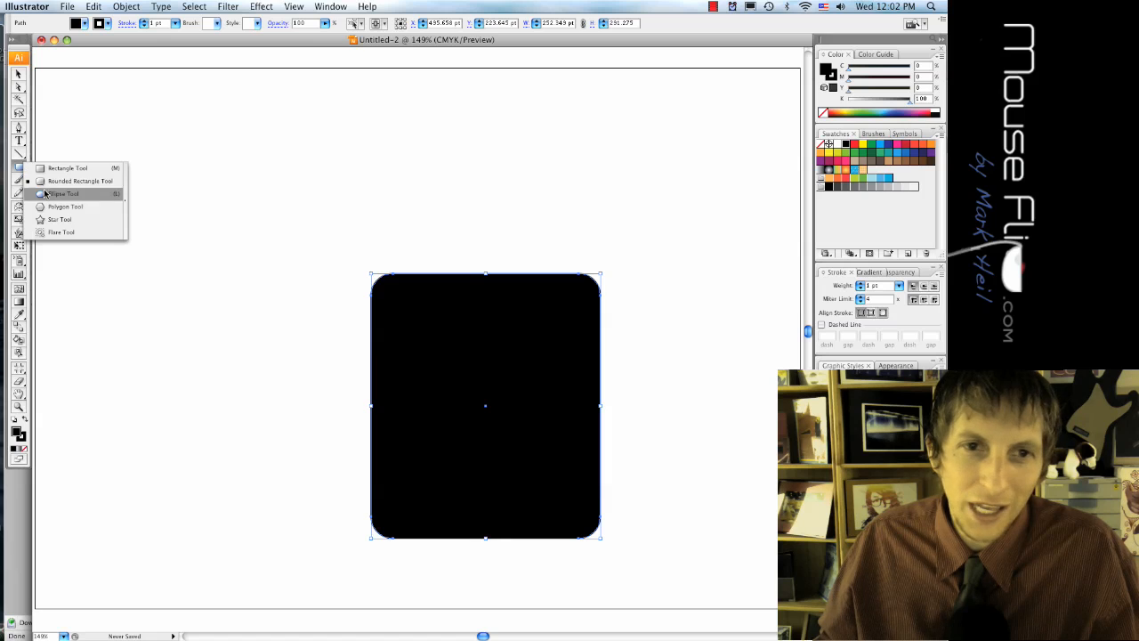
- Drag an ellipse over the rectangle's top corners to form the head
left_click(63, 193)
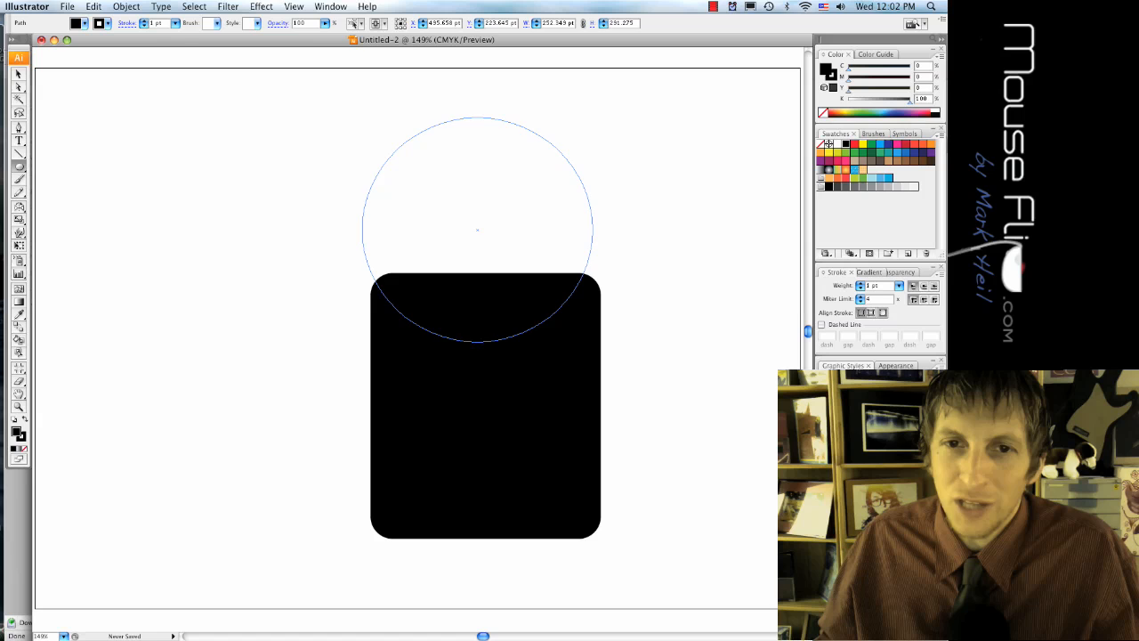
left_click_drag(477, 230, 489, 256)
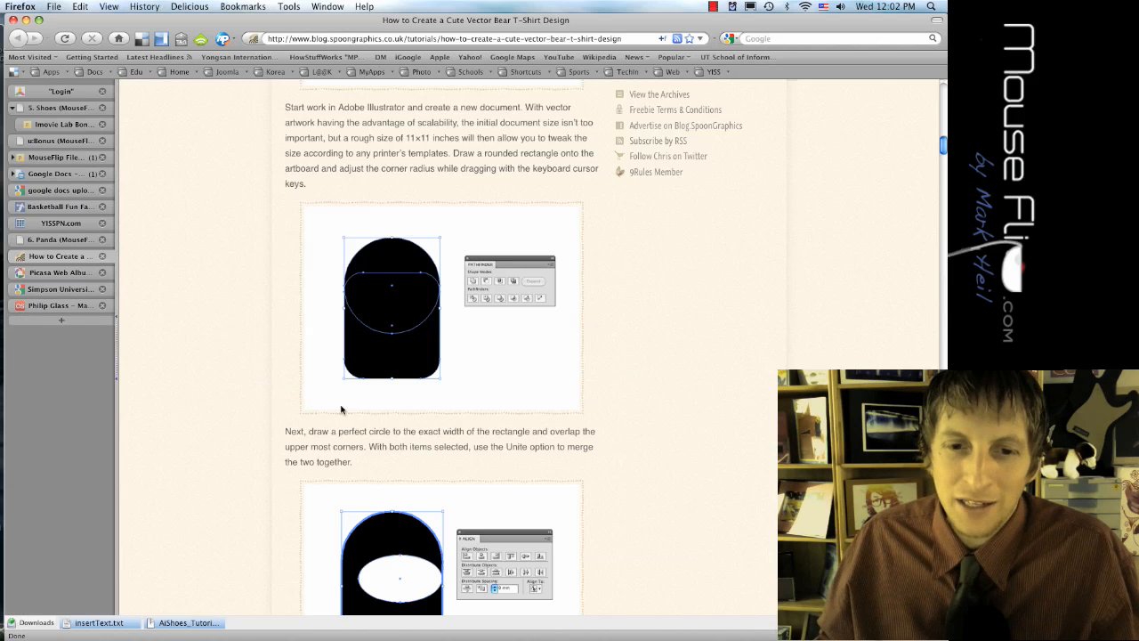
- Scroll the tutorial to the step on uniting the circle and rectangle
scroll("down", 3)
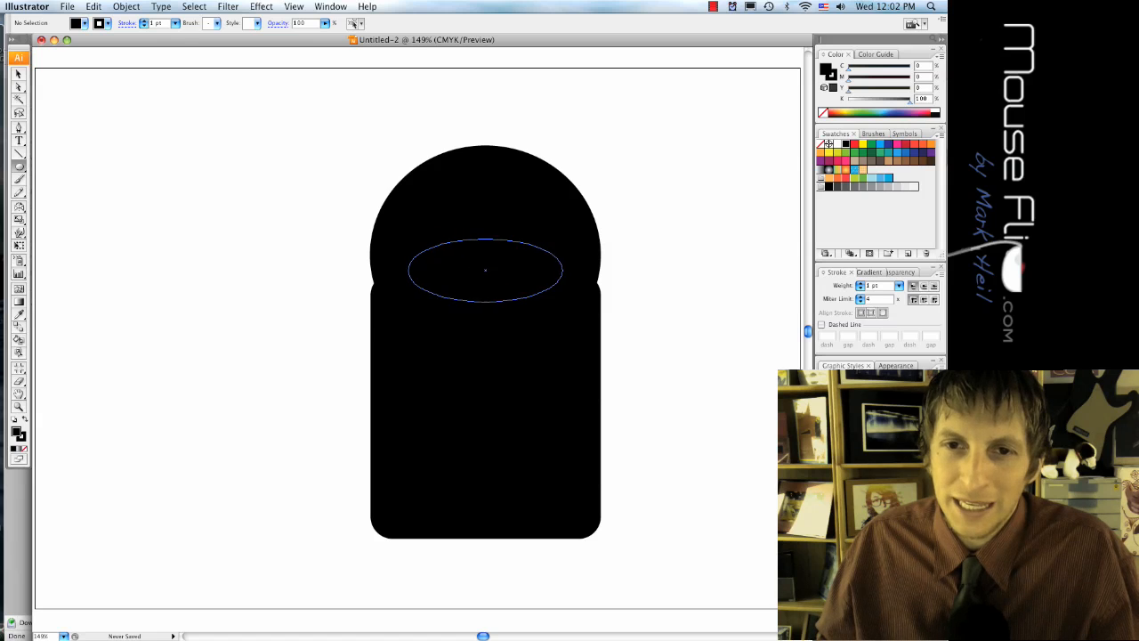
- Drag out the oval muzzle across the panda's head
left_click_drag(485, 272, 480, 249)
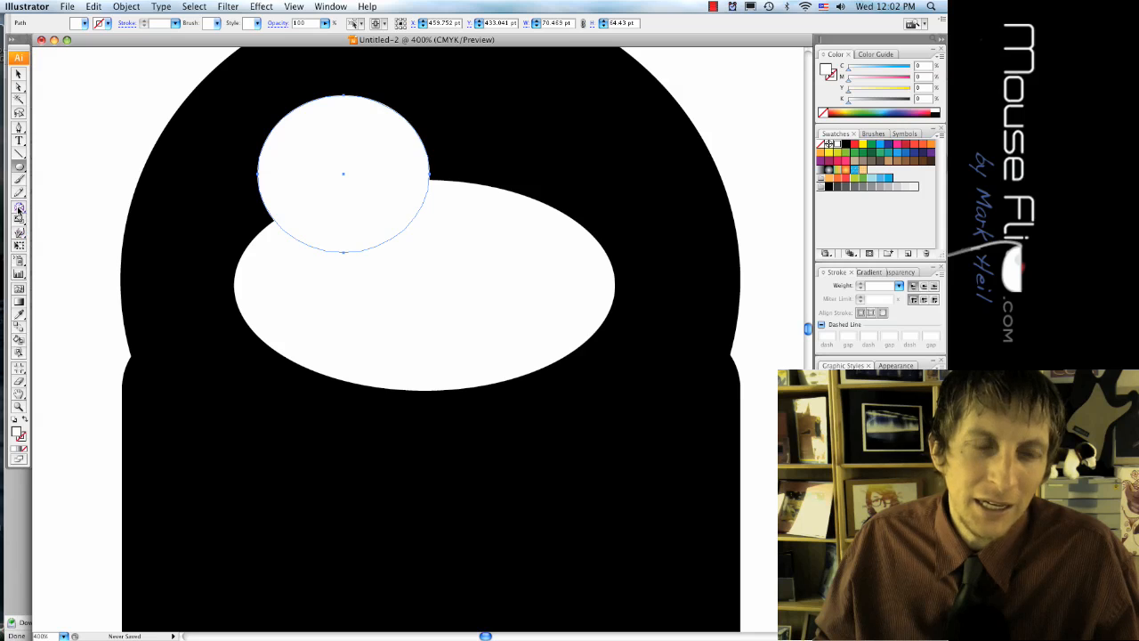
- Reflect a copy of the eye patch to the right and unite both patches with the muzzle
left_click(19, 208)
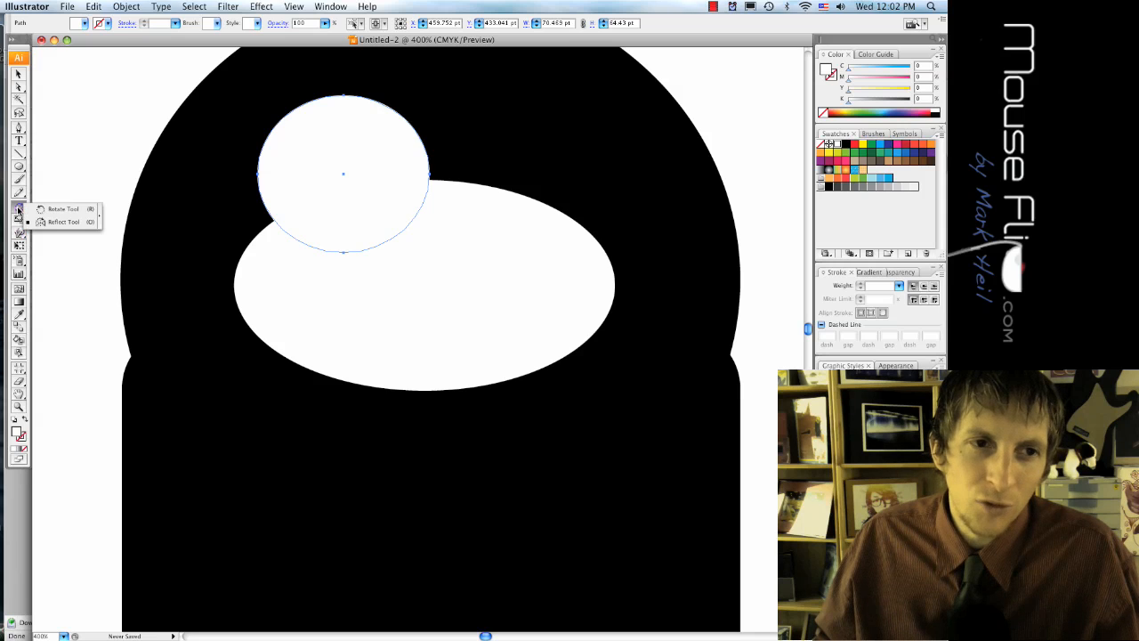
left_click(63, 222)
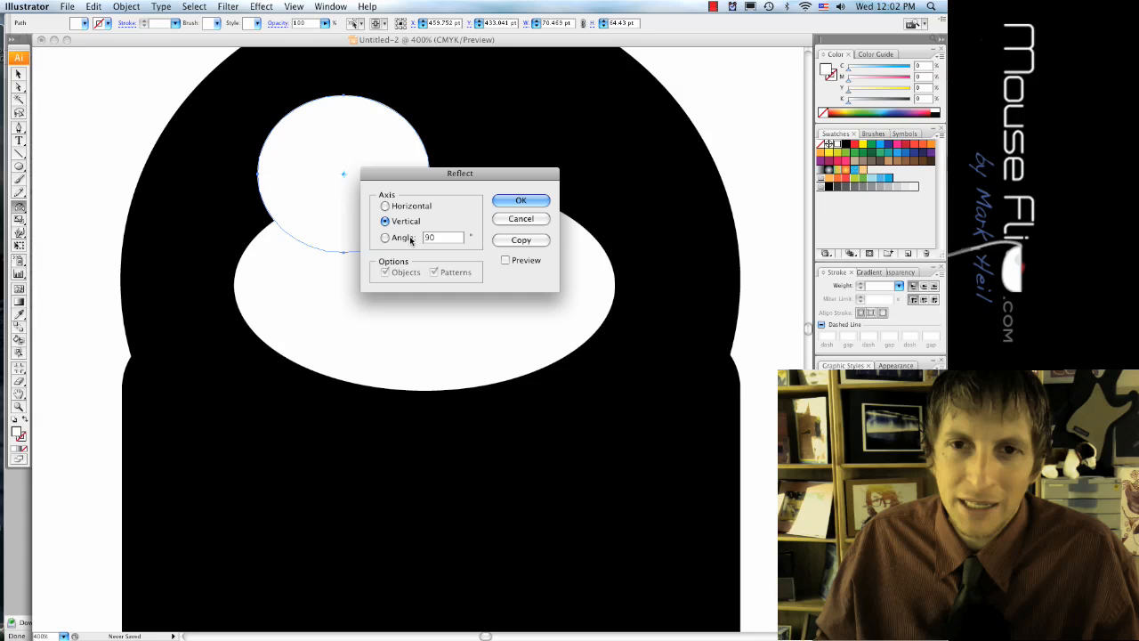
left_click(521, 199)
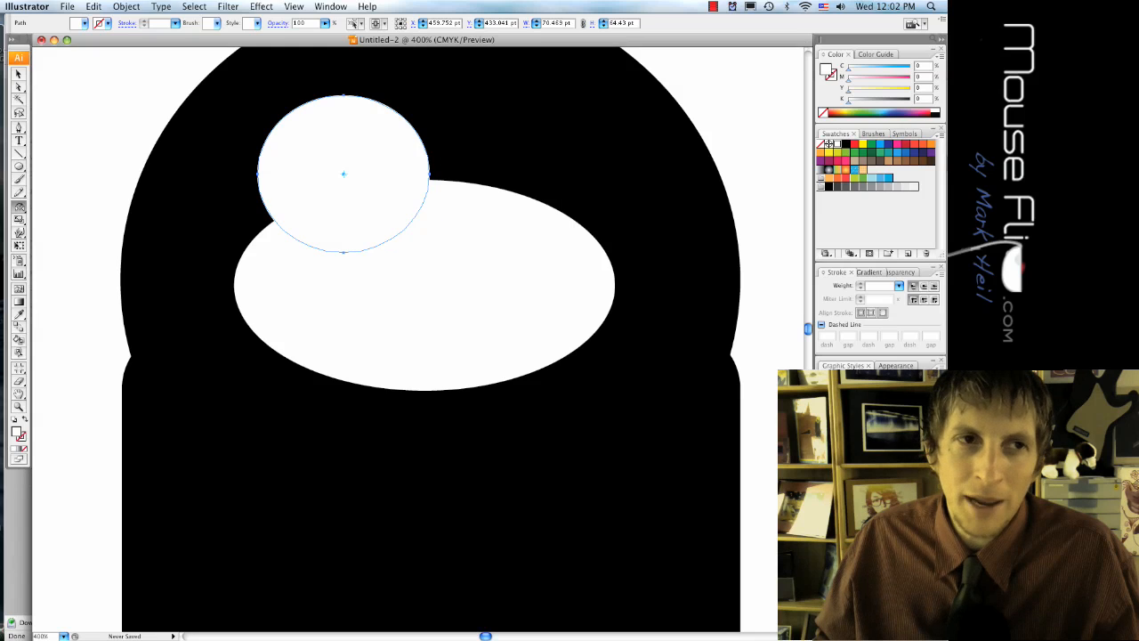
left_click_drag(343, 173, 495, 182)
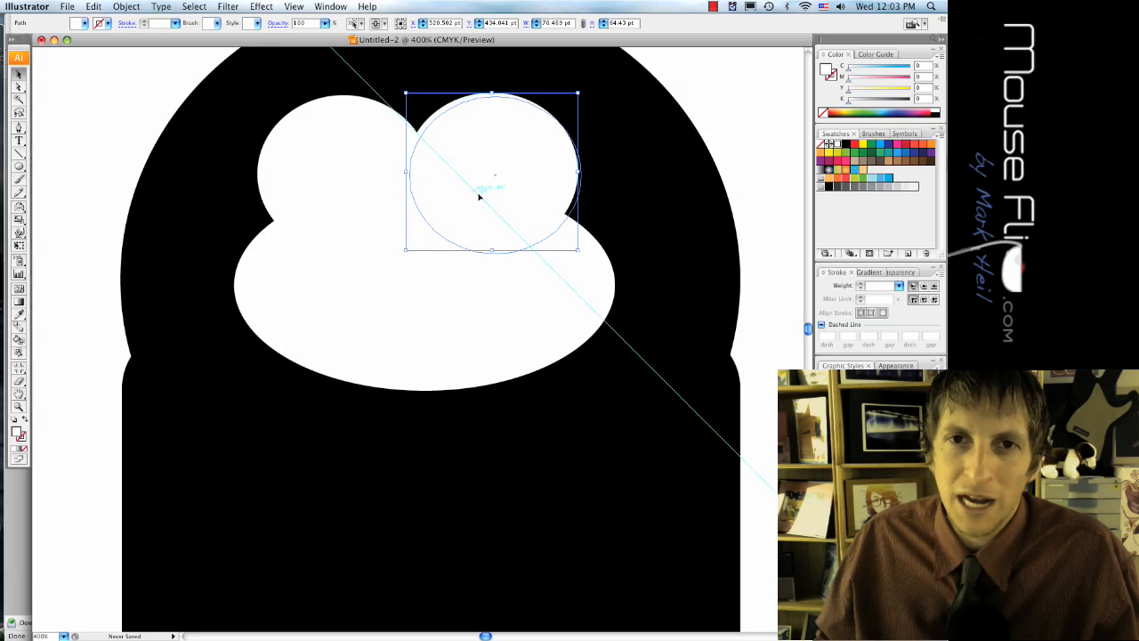
left_click(754, 270)
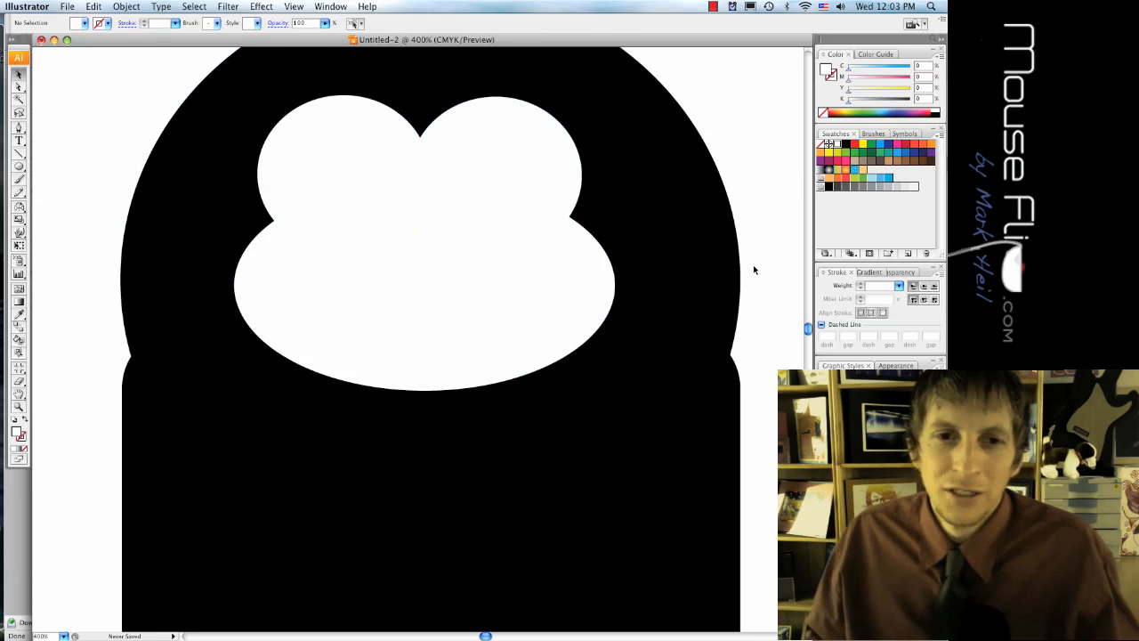
left_click_drag(409, 107, 578, 249)
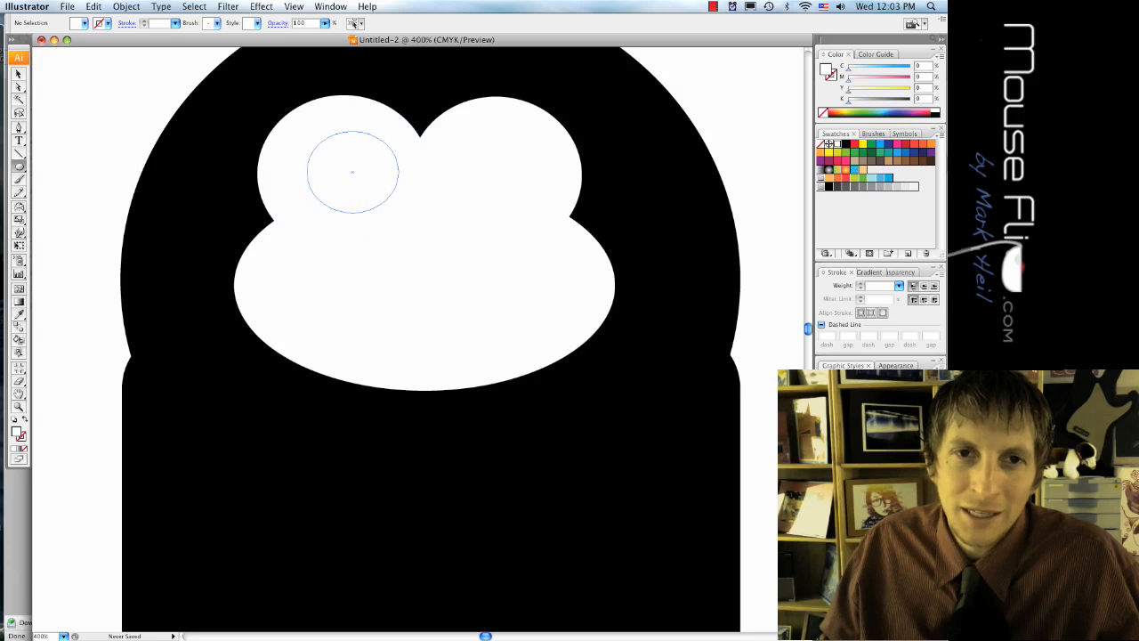
- Draw a black left pupil and Alt-drag a copy into the right eye patch
left_click_drag(352, 172, 338, 169)
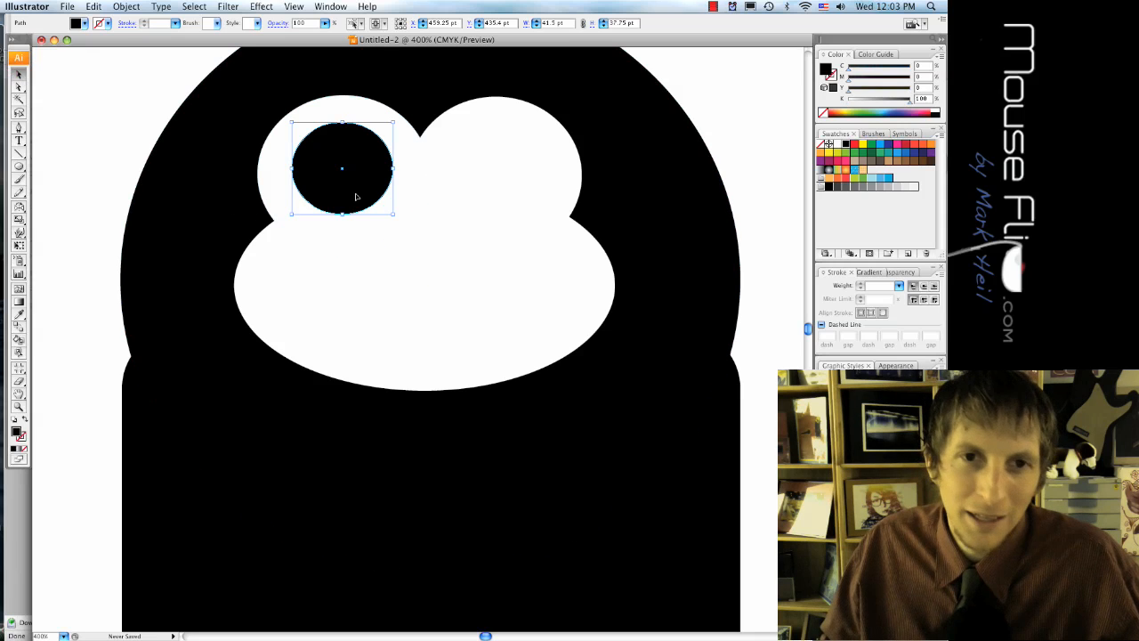
left_click_drag(343, 169, 500, 169)
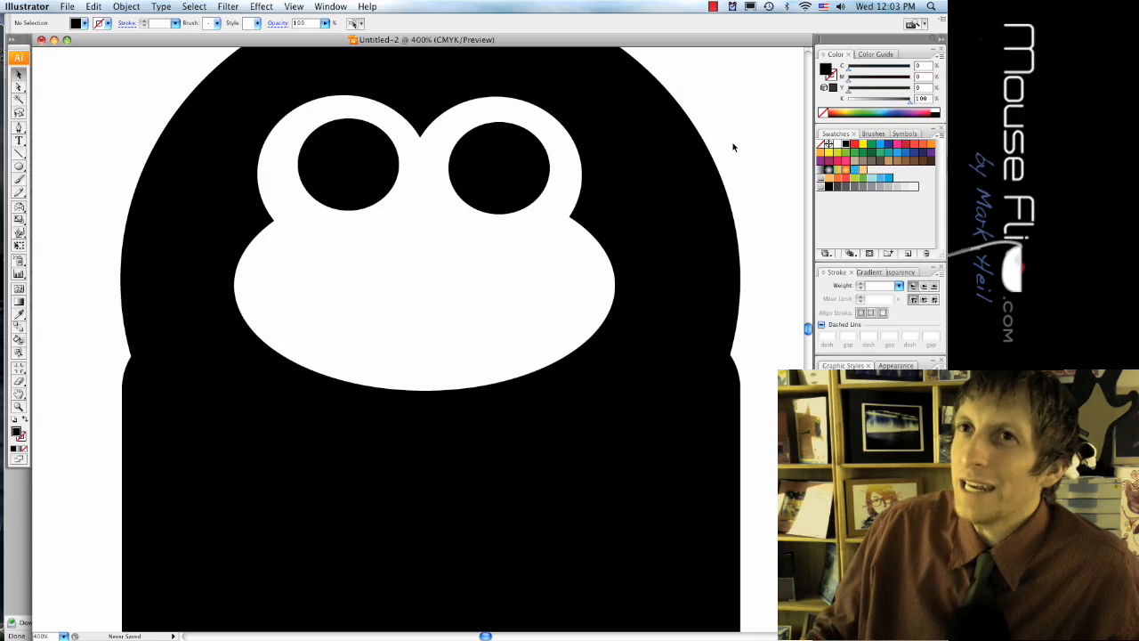
left_click(498, 169)
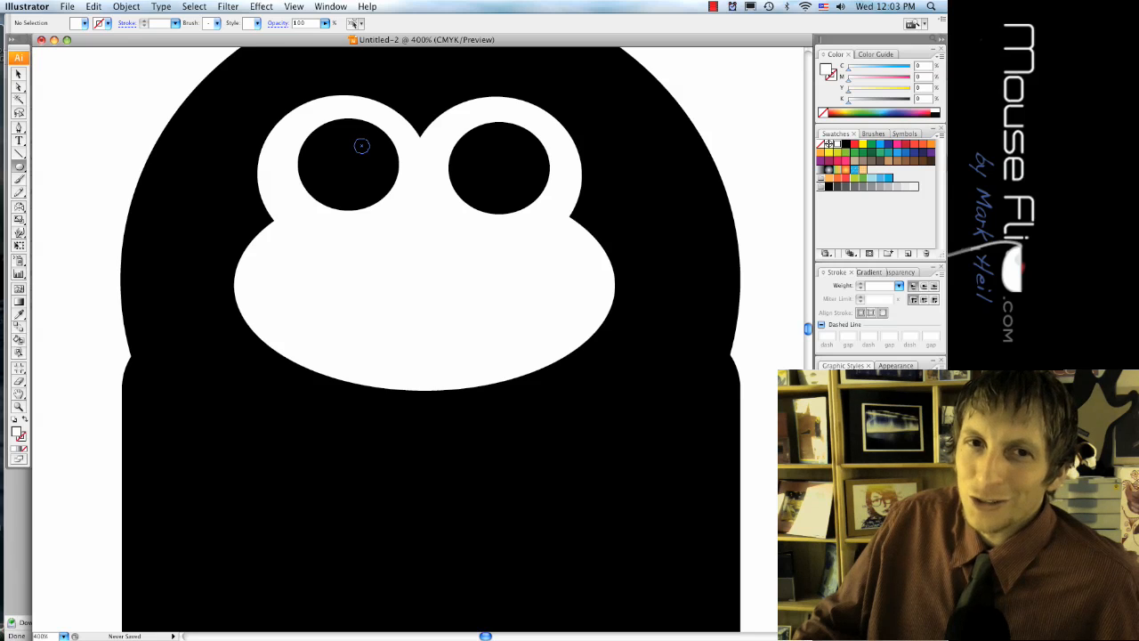
- Add white highlight dots in the left pupil and copy them into the right pupil
left_click(361, 145)
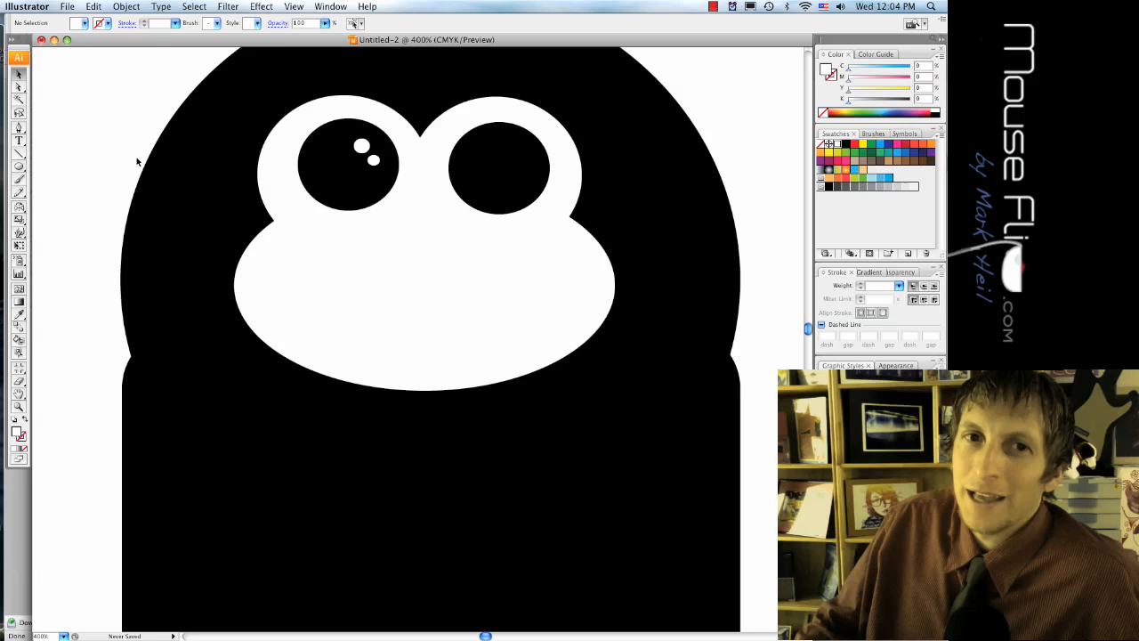
left_click(362, 147)
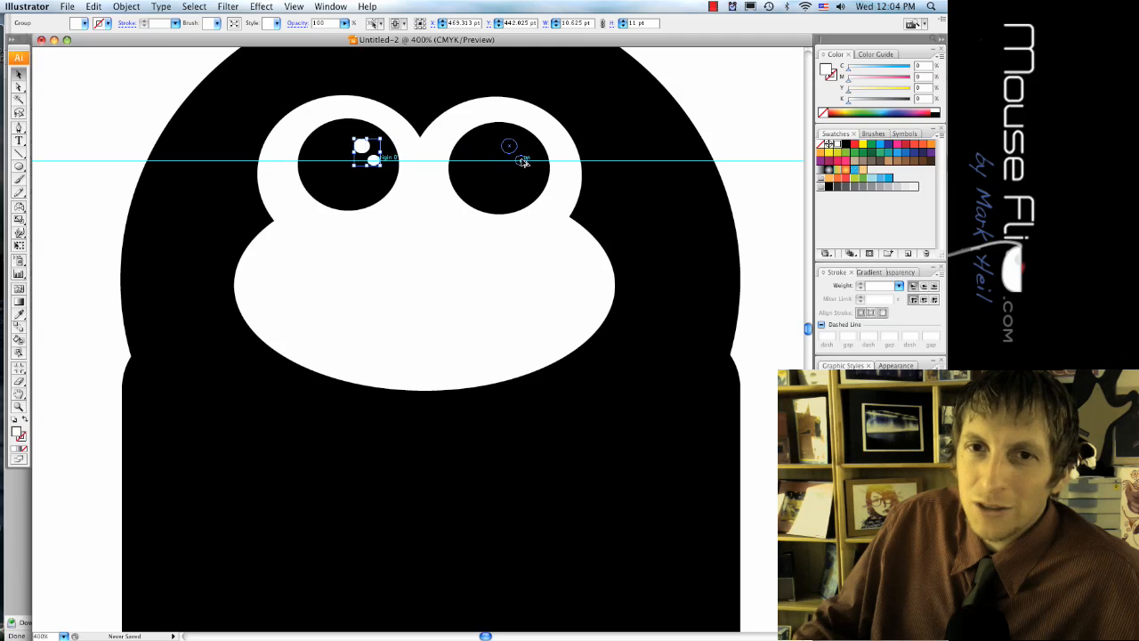
left_click(692, 157)
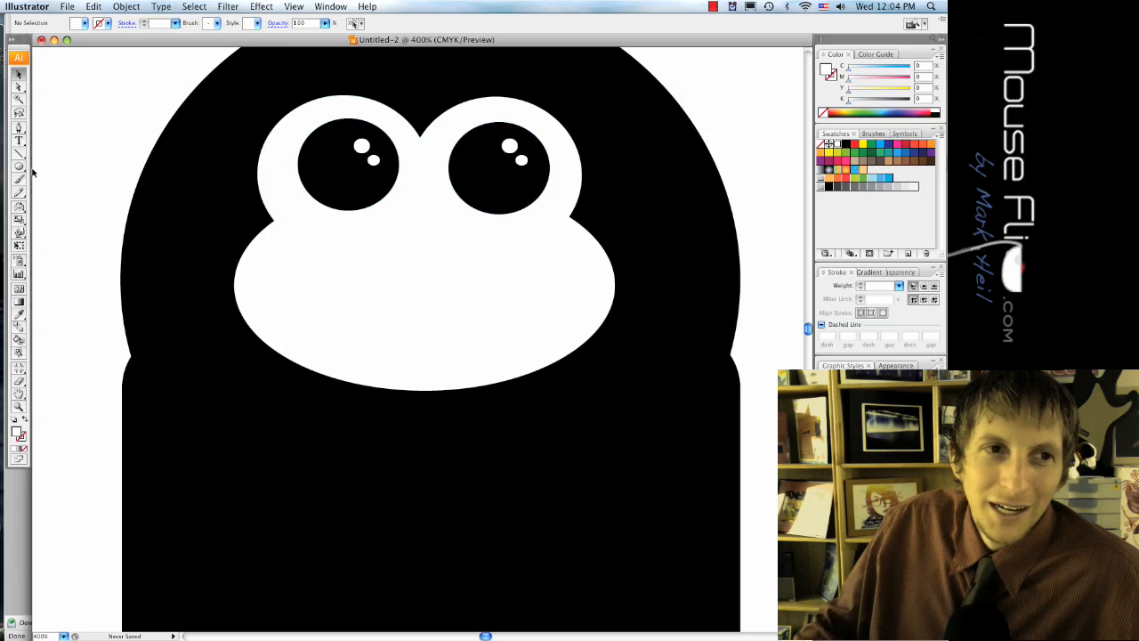
left_click(18, 167)
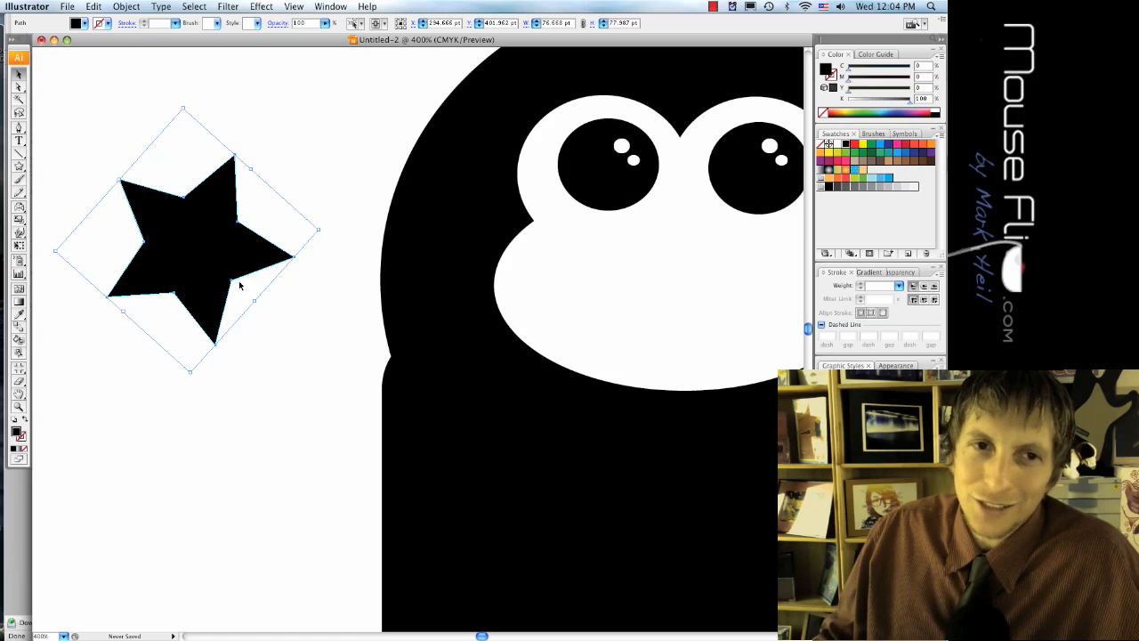
- Switch to the Direct Selection Tool to edit the star's corner points
left_click(62, 102)
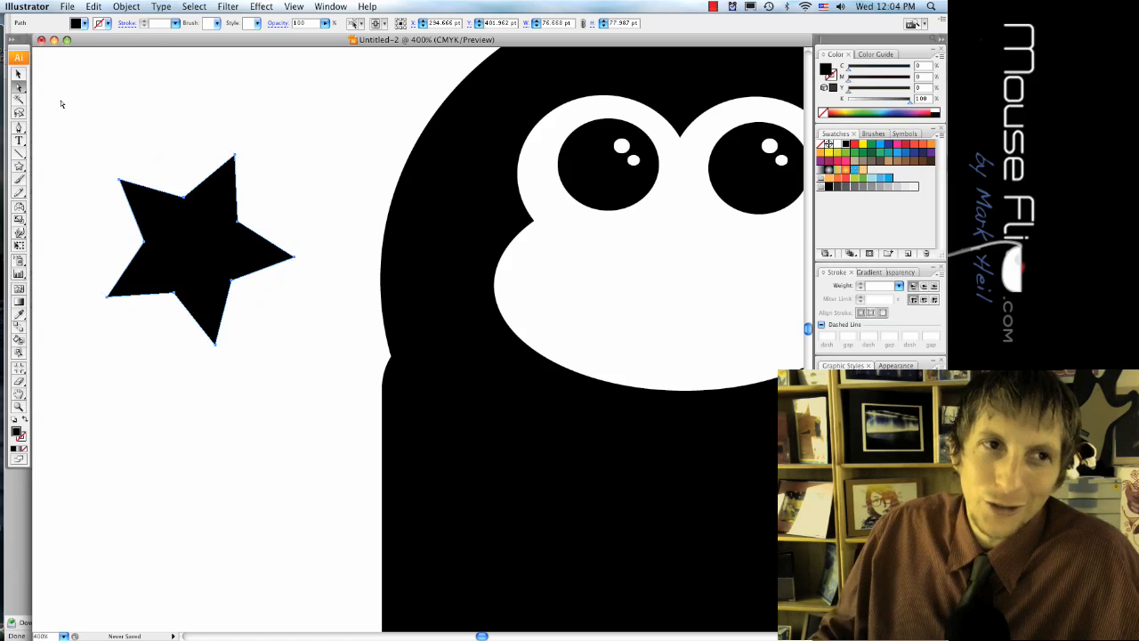
mouse_move(177, 167)
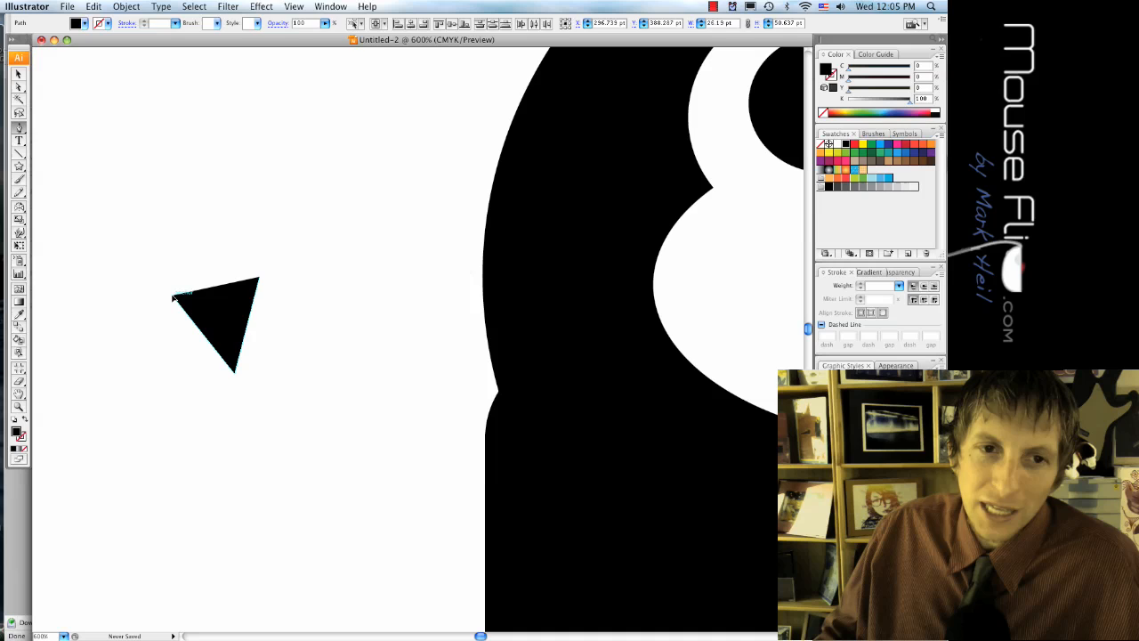
- Select the triangle nose and rotate it to point straight down
left_click(258, 283)
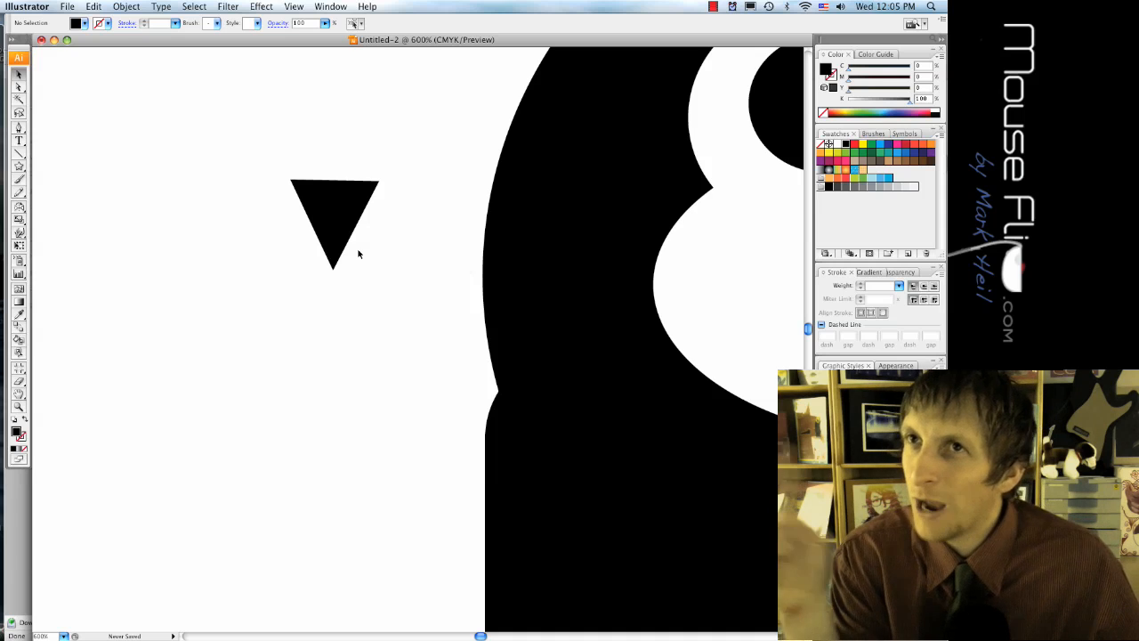
left_click(333, 222)
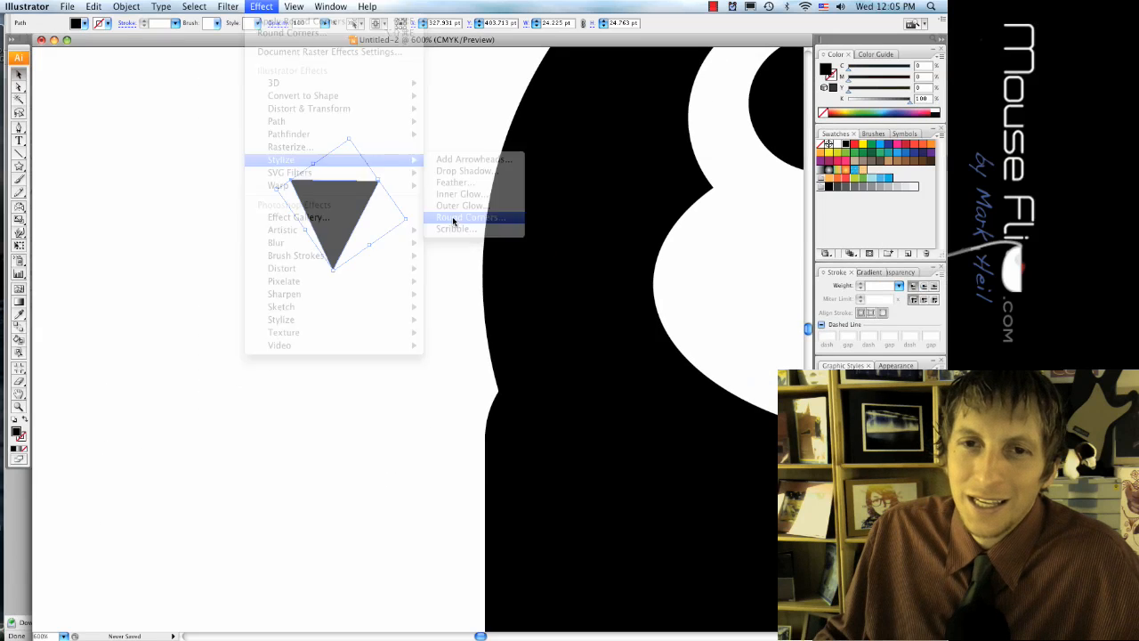
- Round the triangle's corners with an 8 mm radius to form the nose
left_click(470, 217)
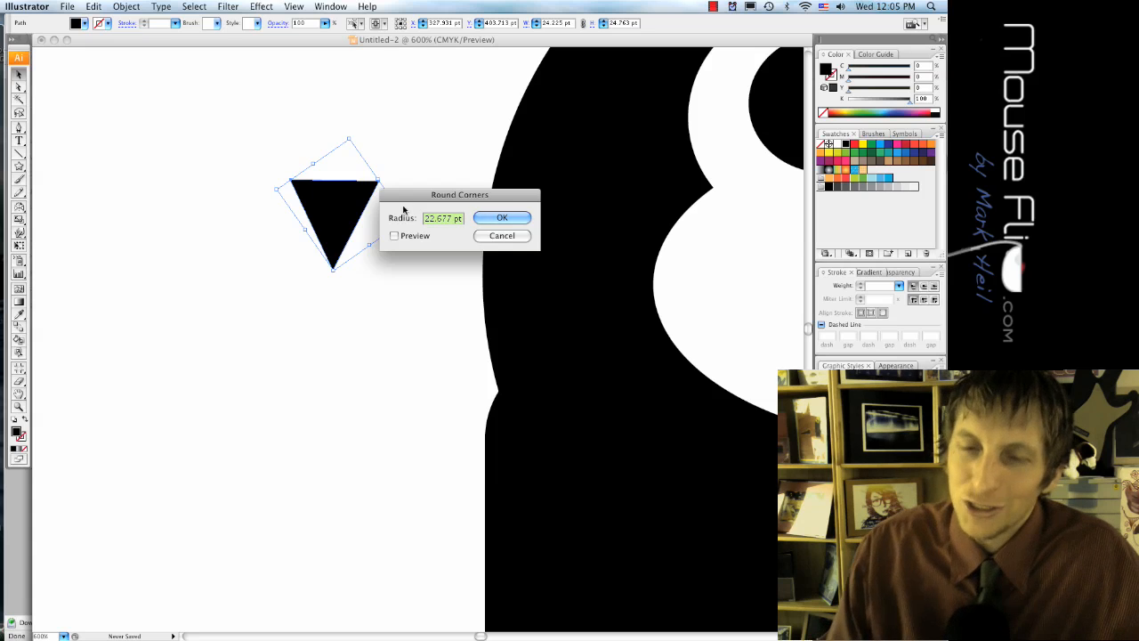
type("8m")
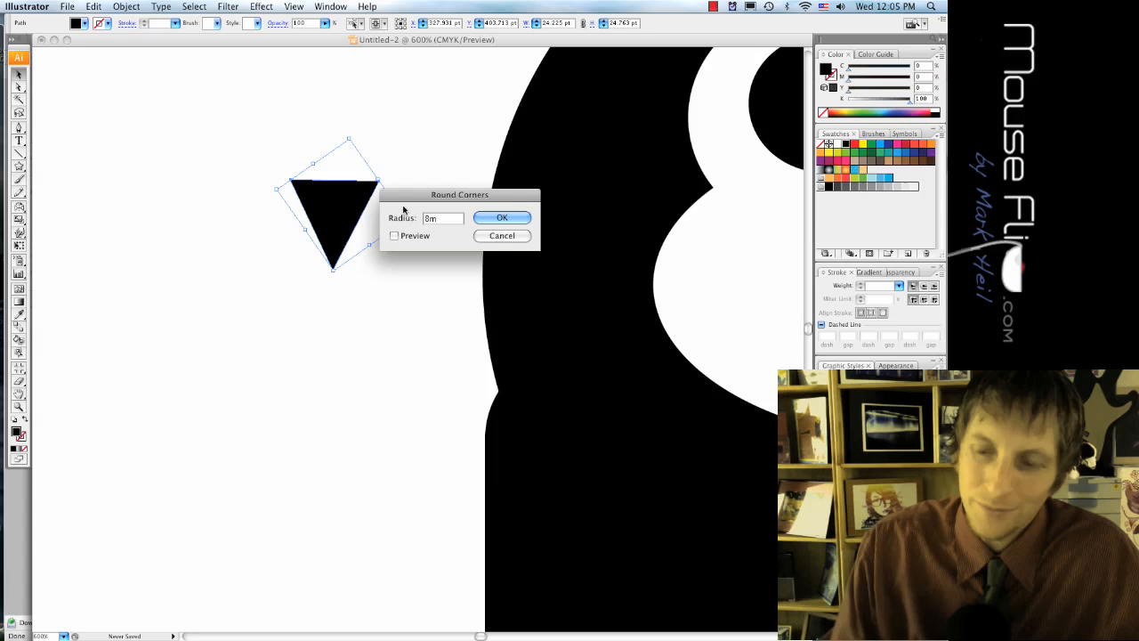
left_click(502, 217)
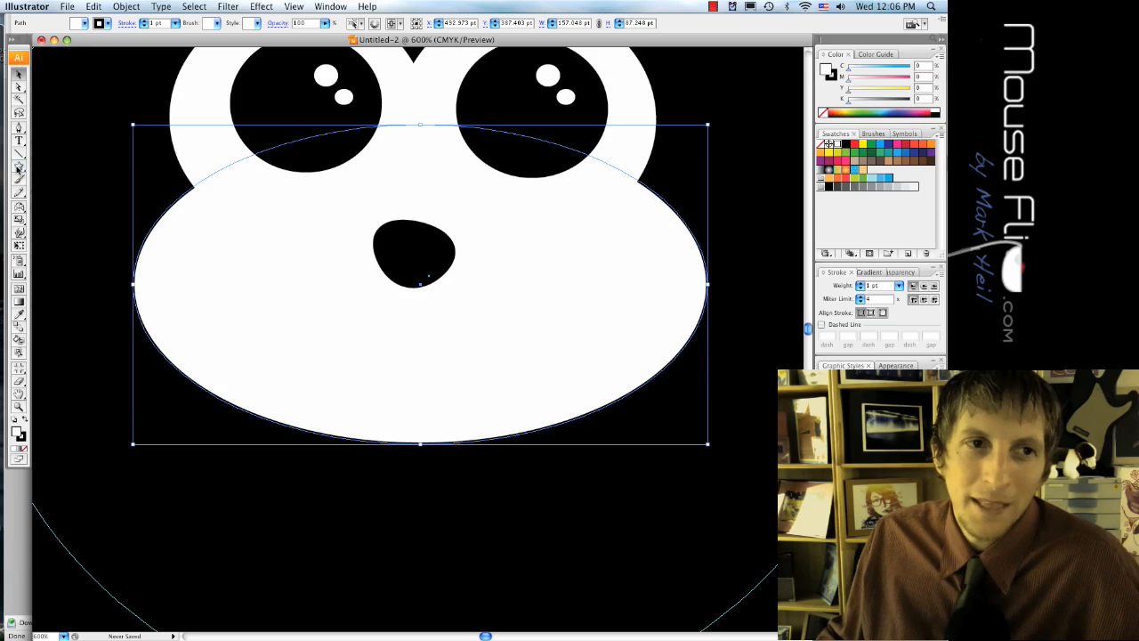
- Draw a small black oval mouth just below the nose on the white muzzle
left_click(18, 167)
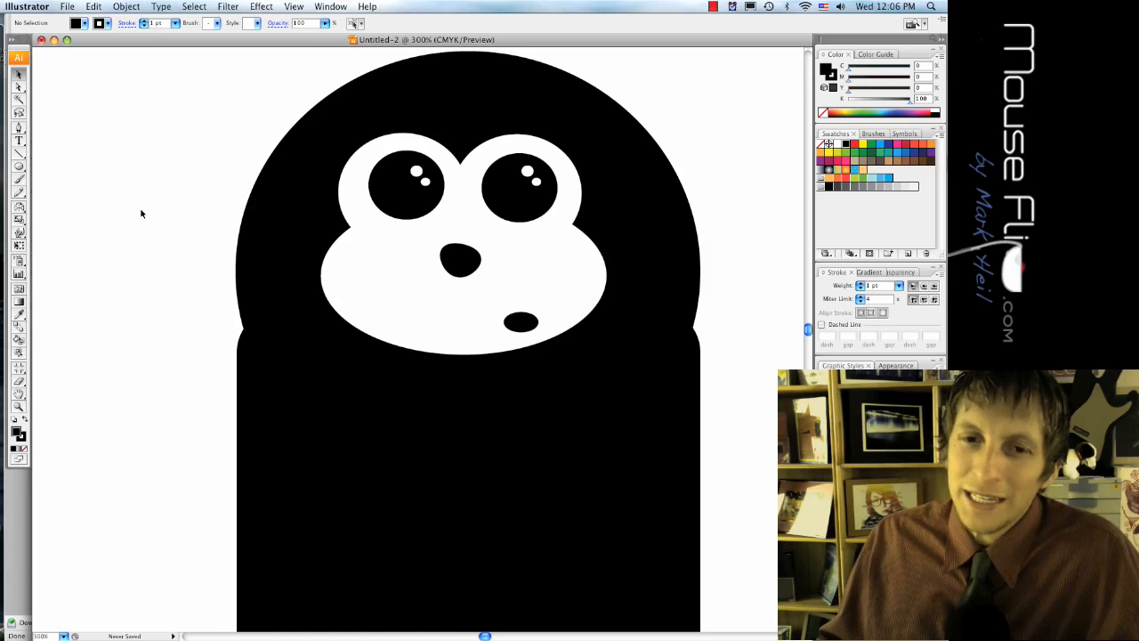
- Draw a large white ellipse belly on the black body and flatten its bottom anchor
scroll("down", 3)
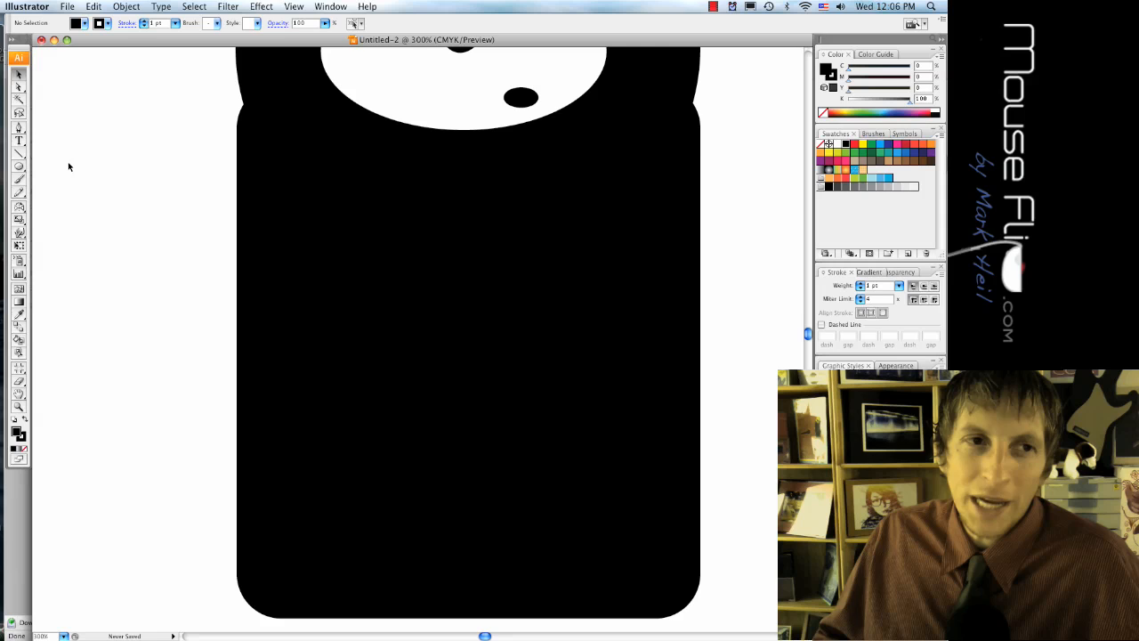
left_click(19, 167)
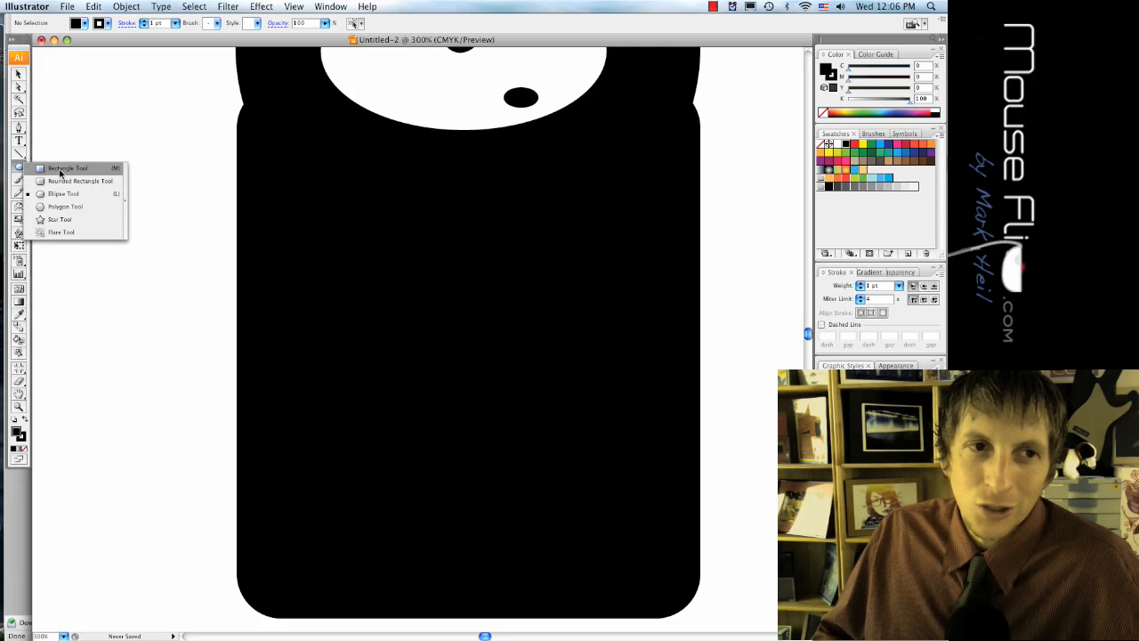
left_click(68, 168)
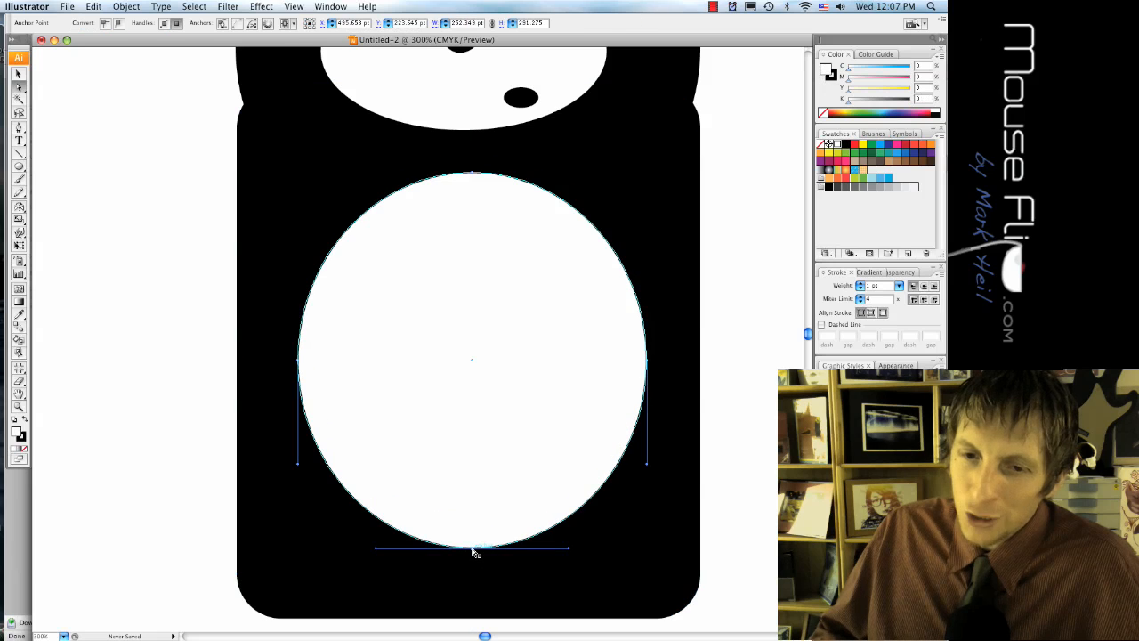
left_click_drag(472, 547, 471, 481)
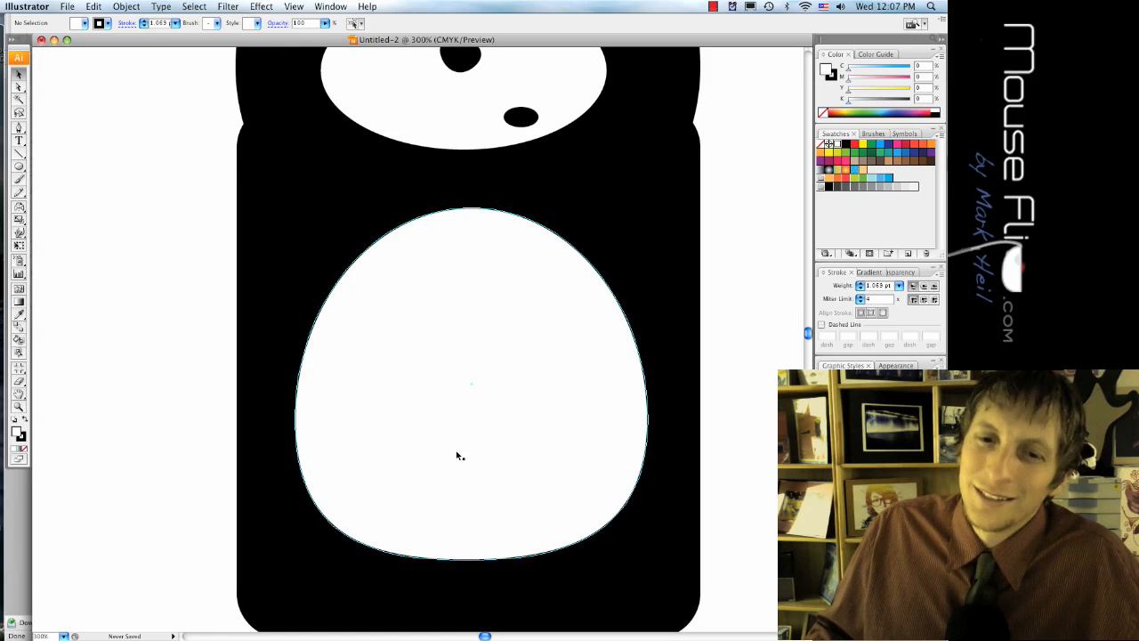
mouse_move(489, 536)
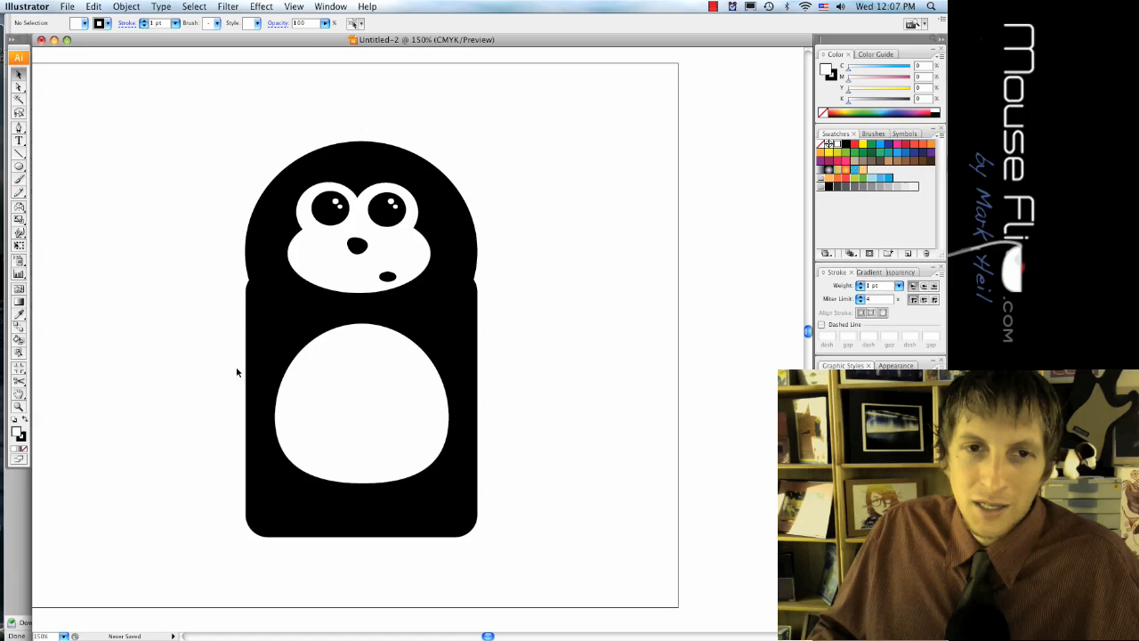
mouse_move(192, 300)
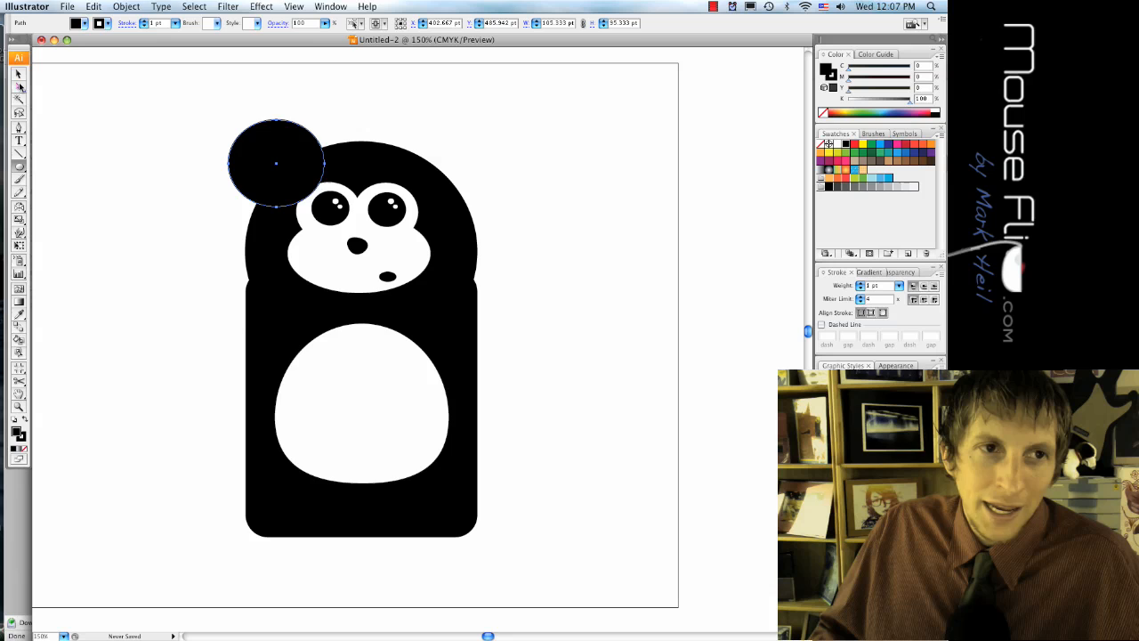
- Copy the black ear to the head's right side and add white centres to both ears
left_click(276, 163)
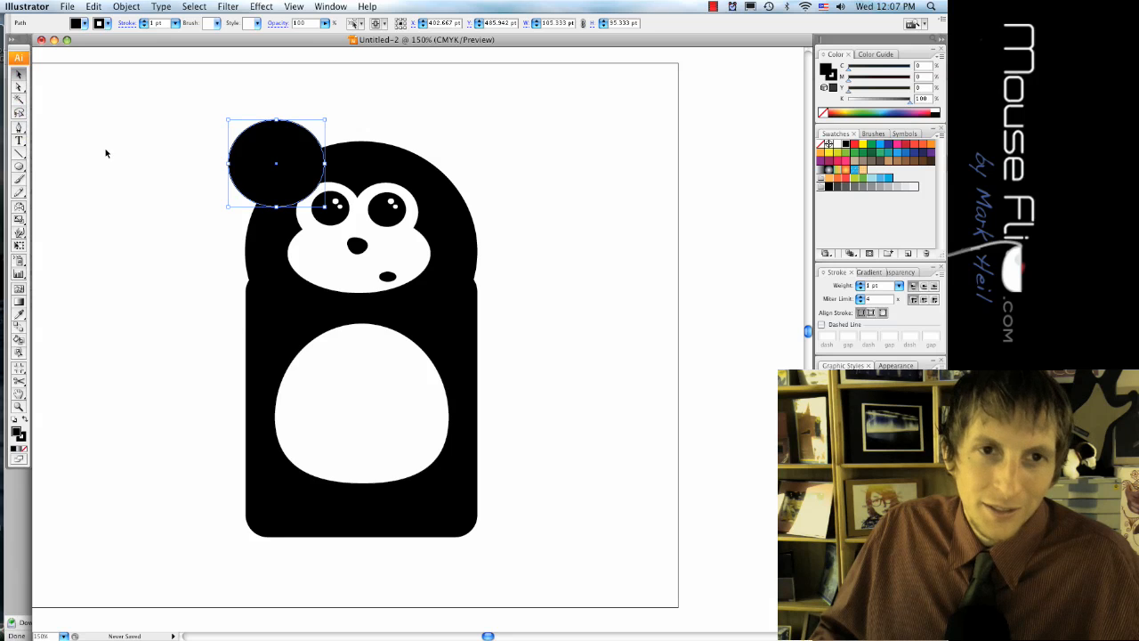
left_click_drag(275, 163, 436, 169)
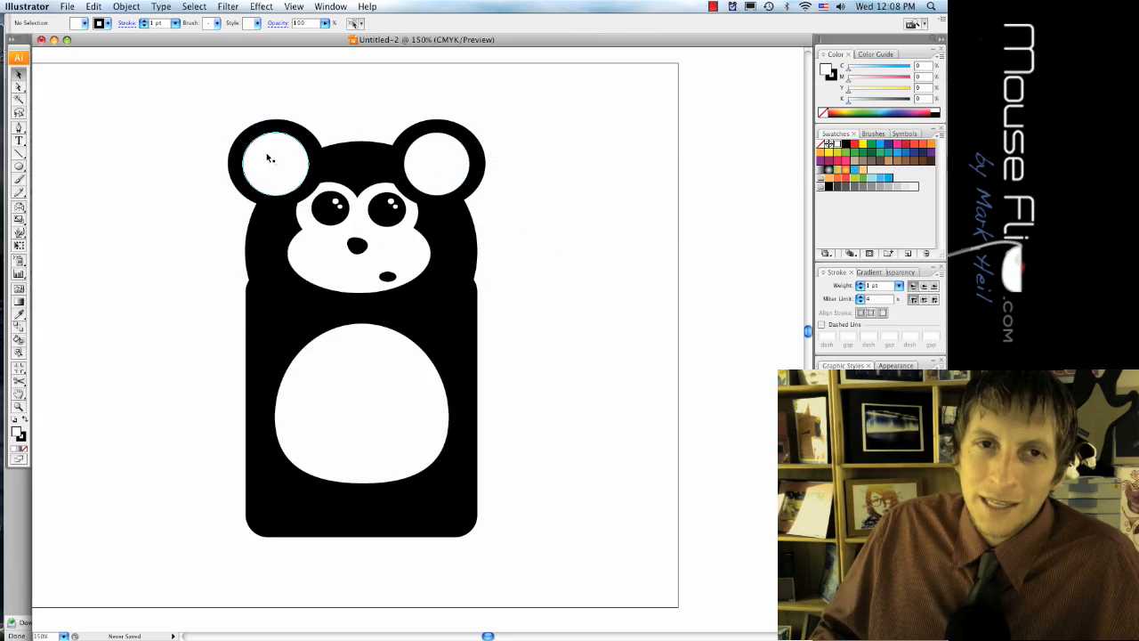
left_click_drag(227, 111, 278, 151)
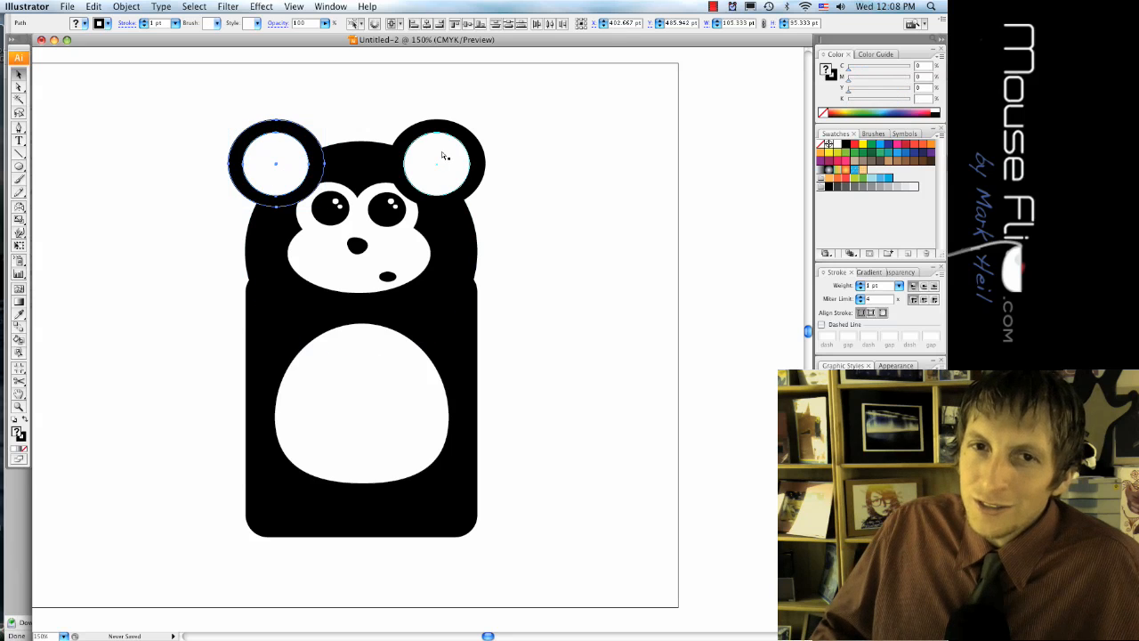
left_click(436, 164)
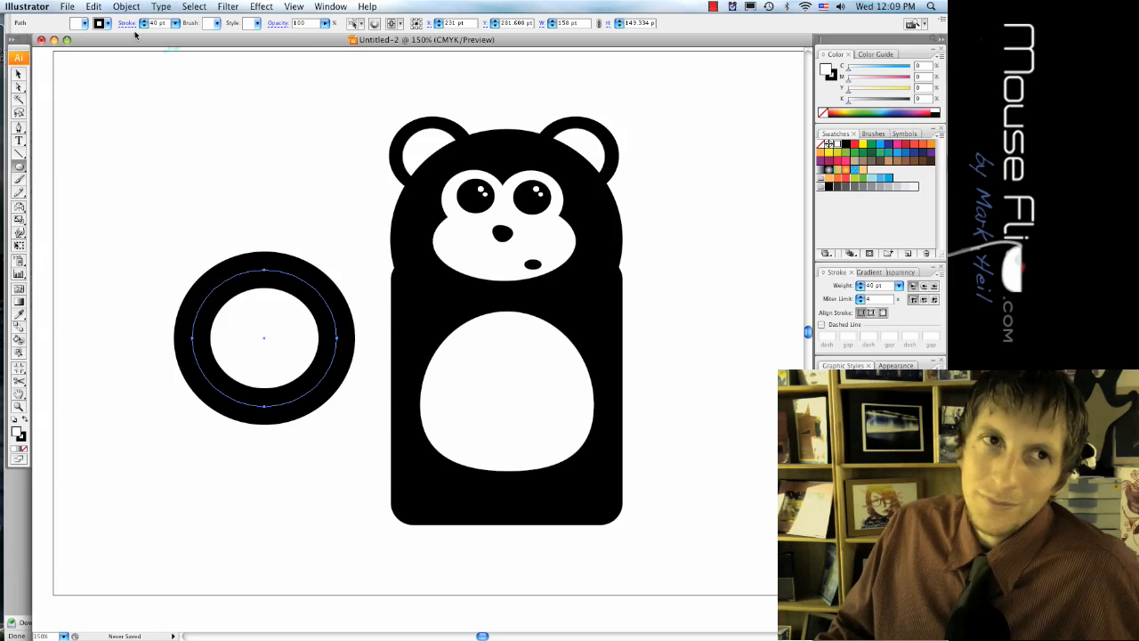
- Set the thick black ring's fill to None, shaping it into a curved left arm
left_click(100, 22)
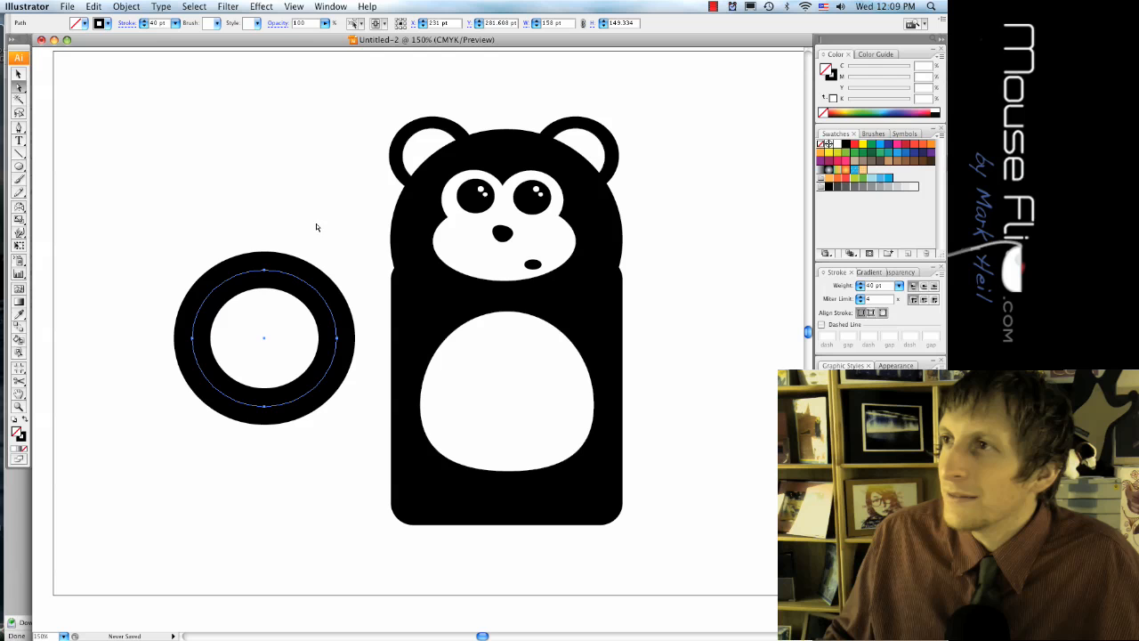
mouse_move(364, 253)
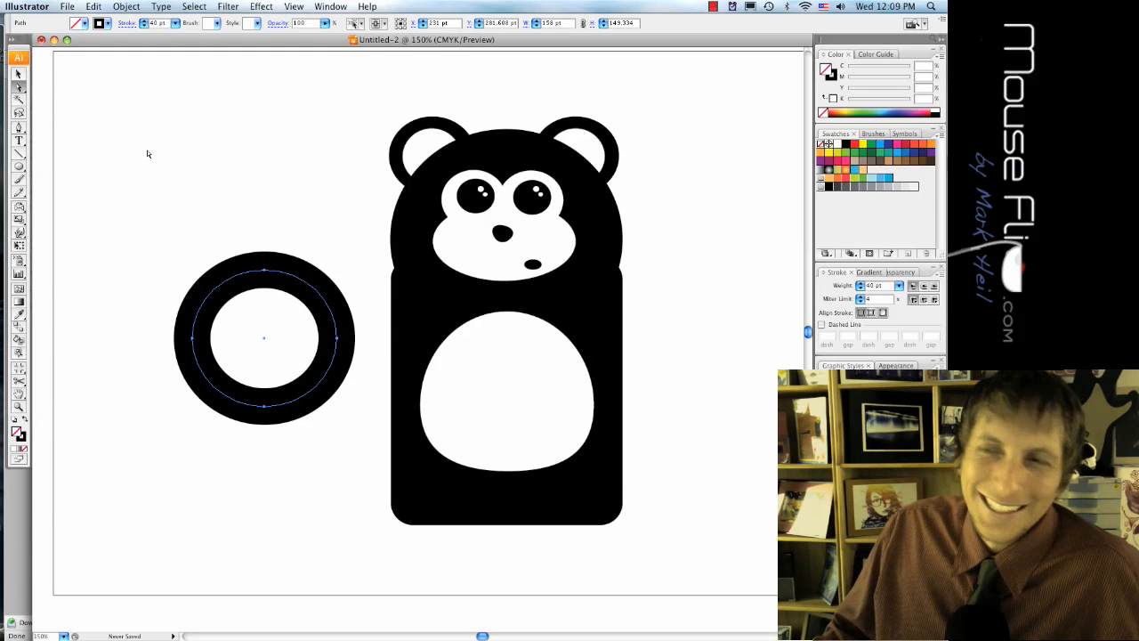
mouse_move(369, 374)
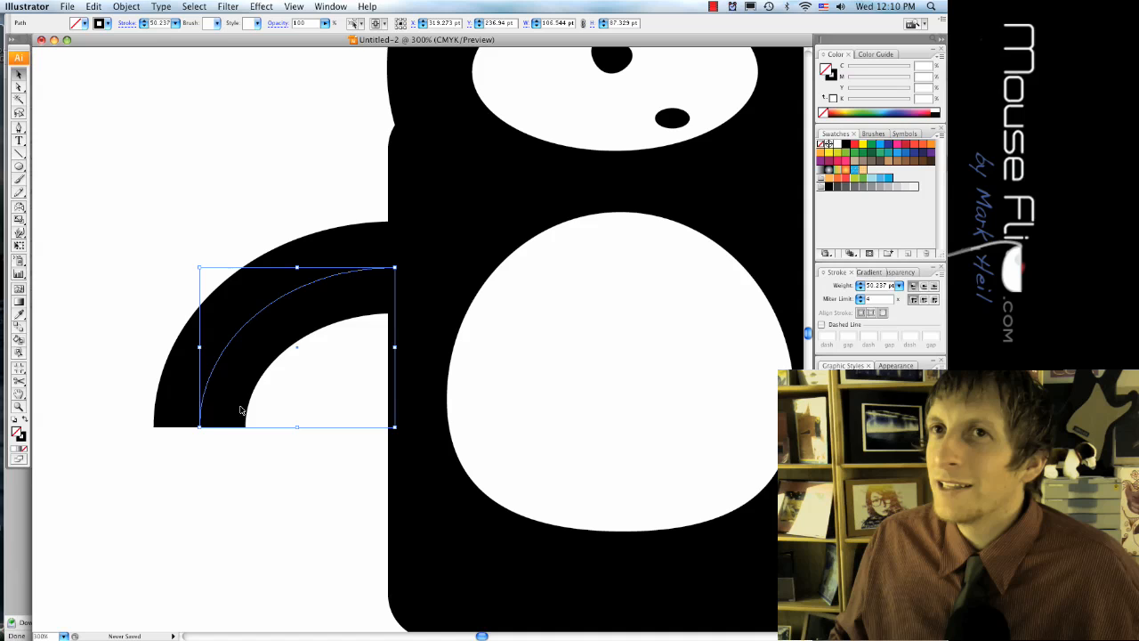
mouse_move(120, 409)
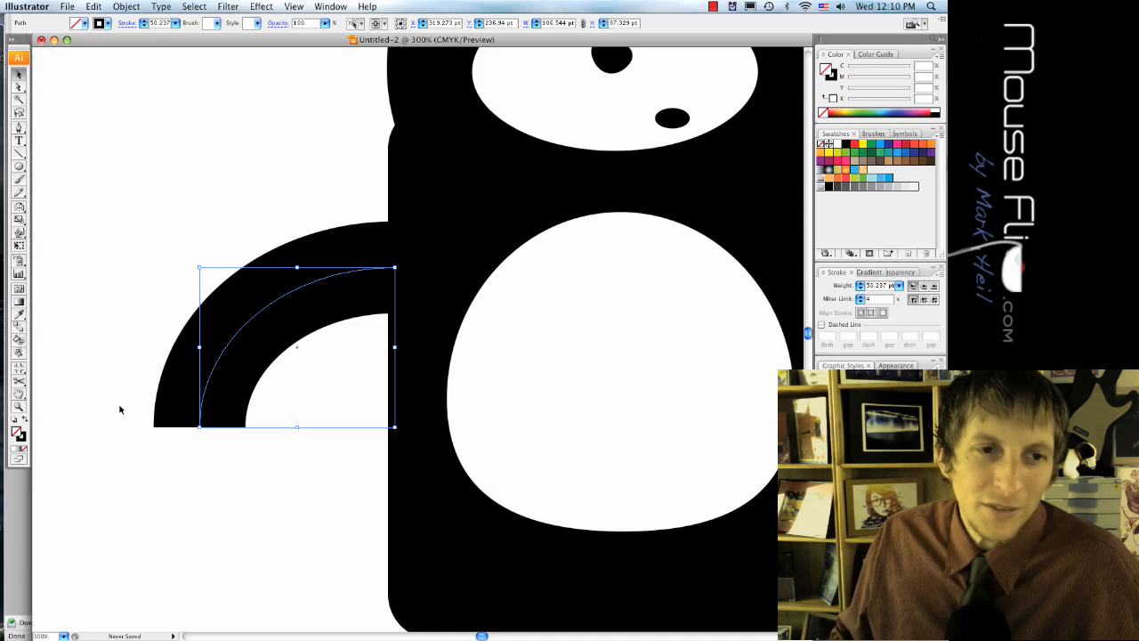
left_click(120, 409)
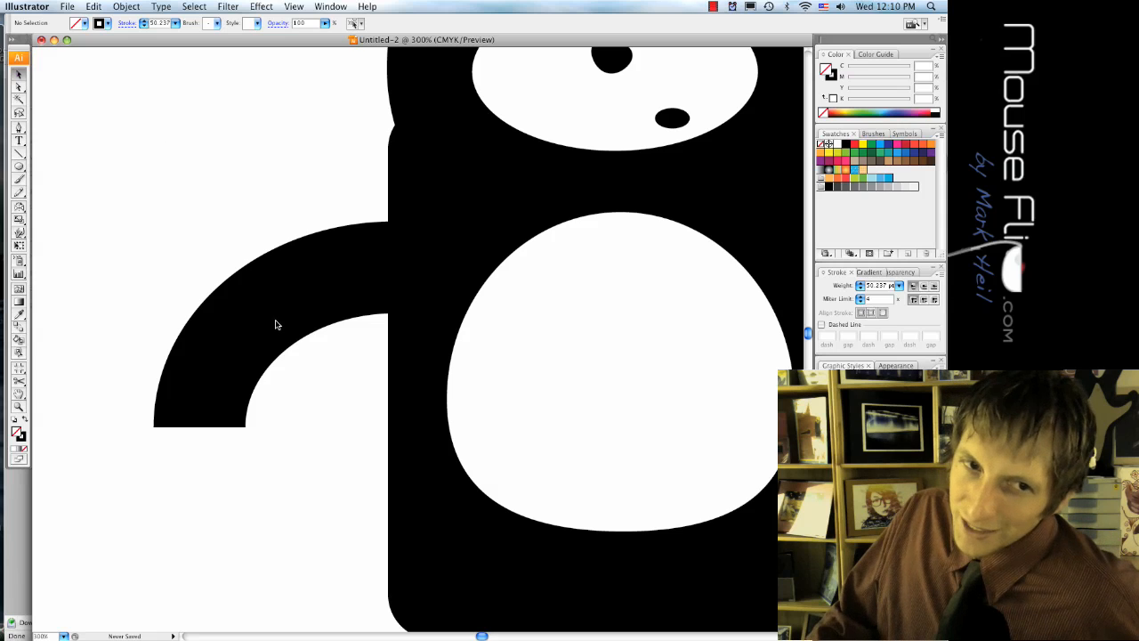
left_click(276, 320)
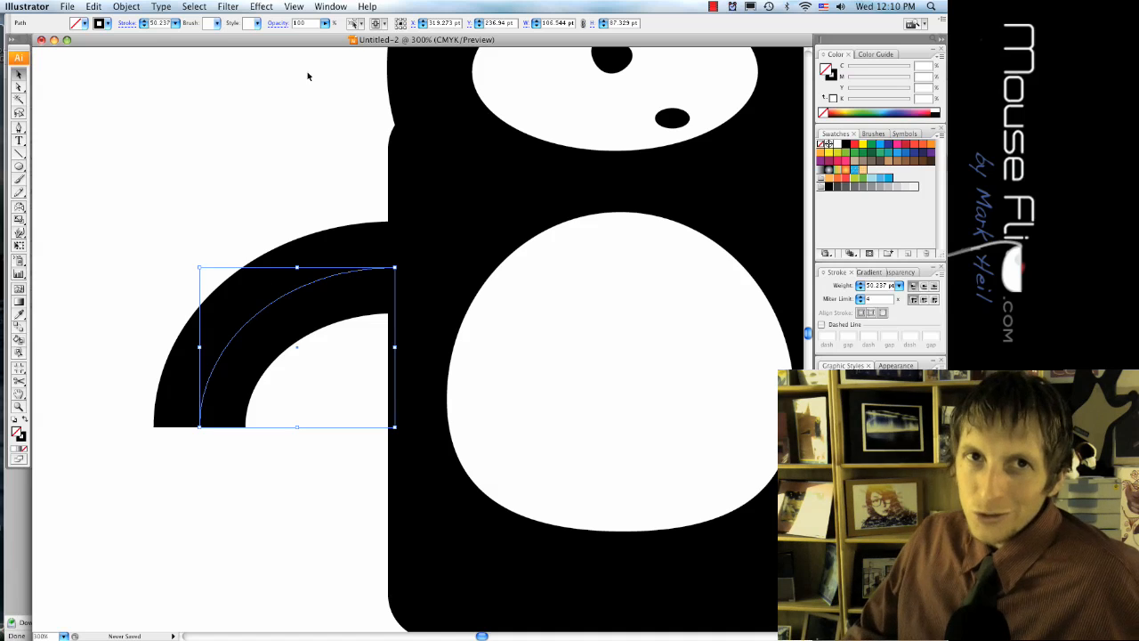
- In the Stroke panel, give the arm's ends round caps, briefly testing squared ends
left_click(330, 6)
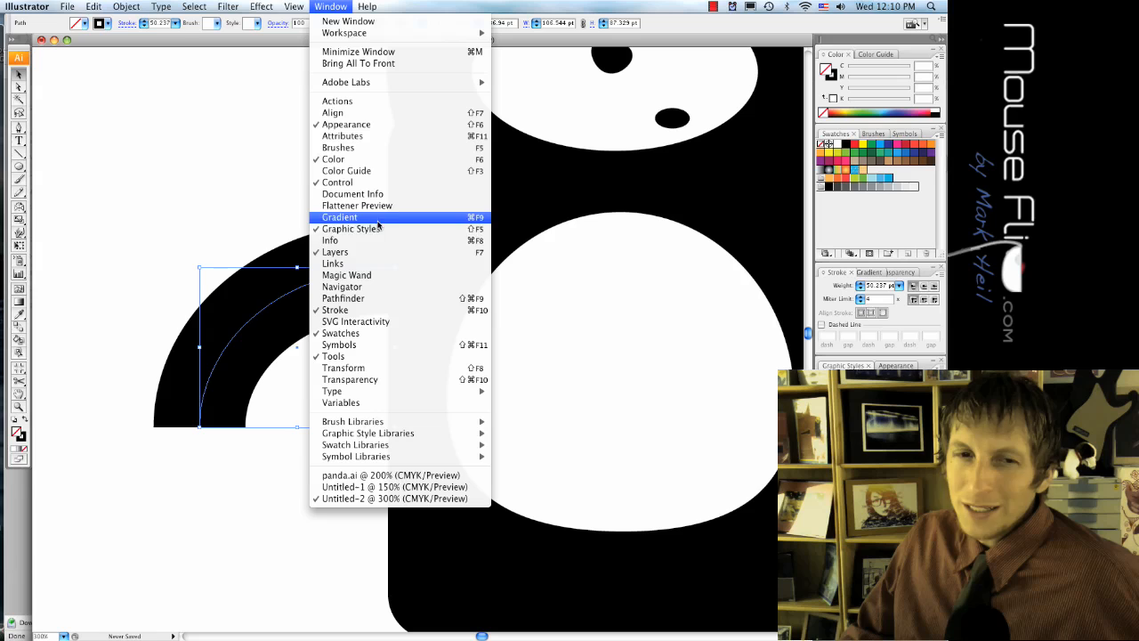
mouse_move(340, 333)
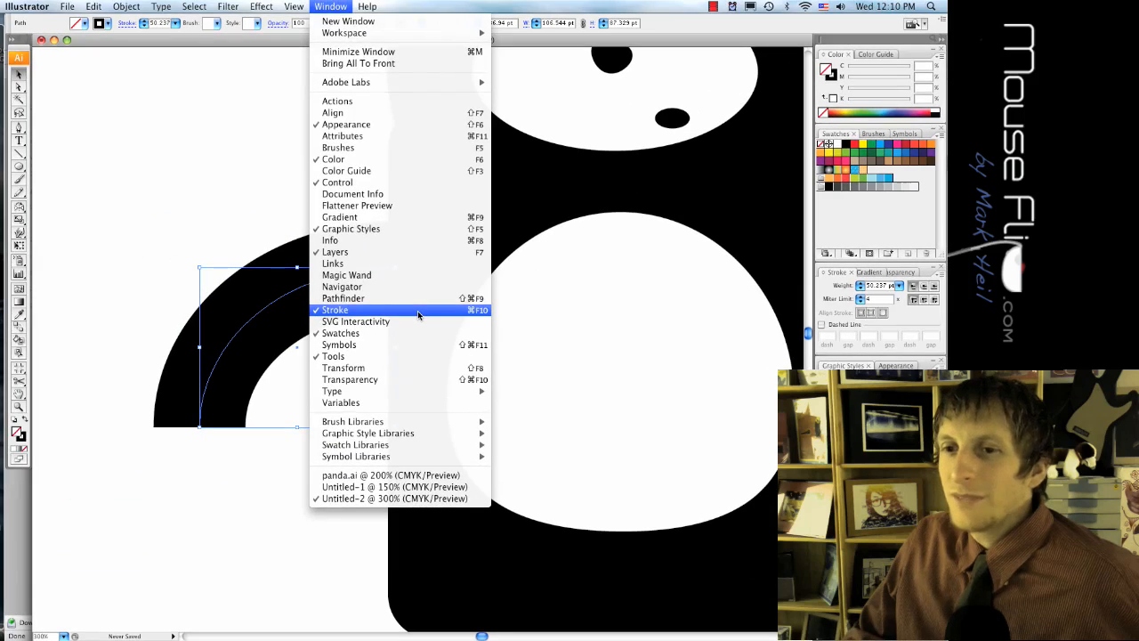
left_click(335, 310)
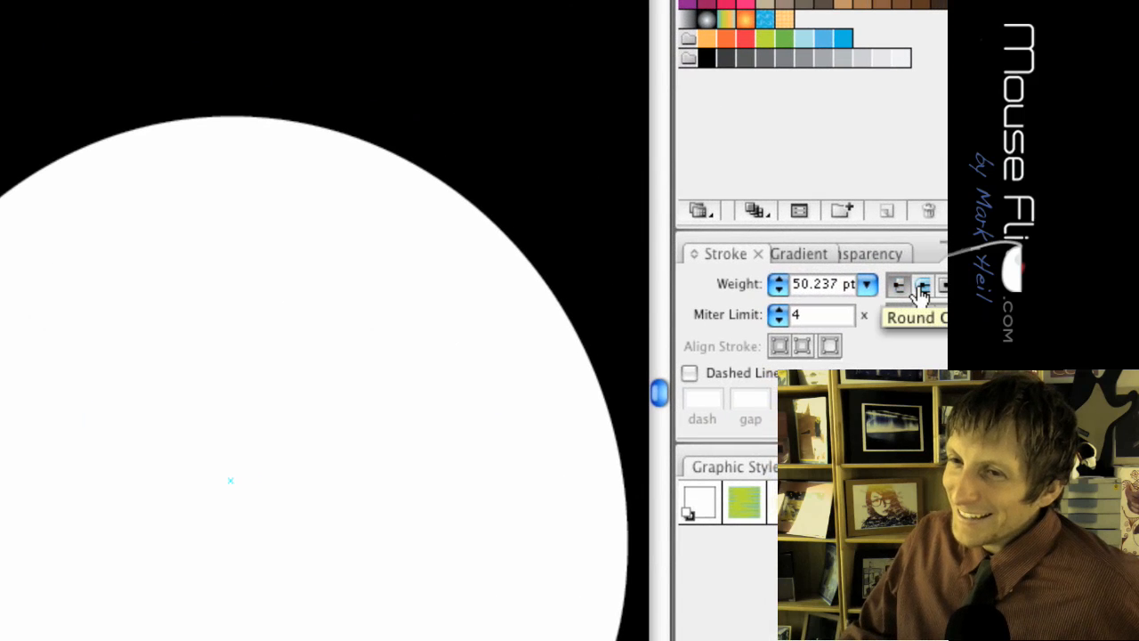
left_click(925, 287)
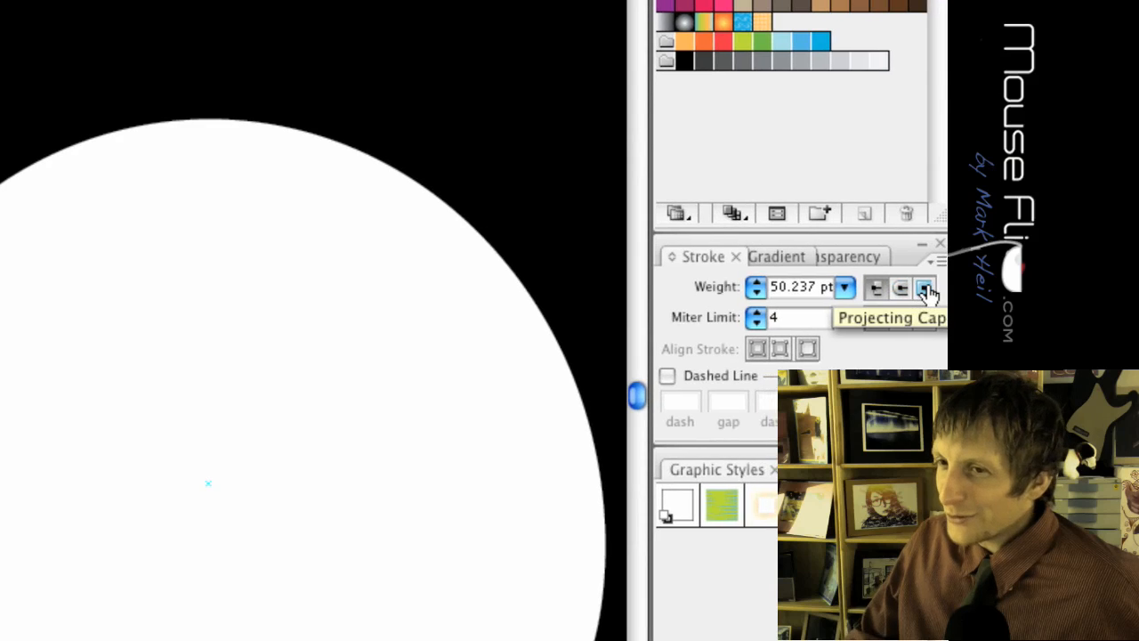
left_click(899, 287)
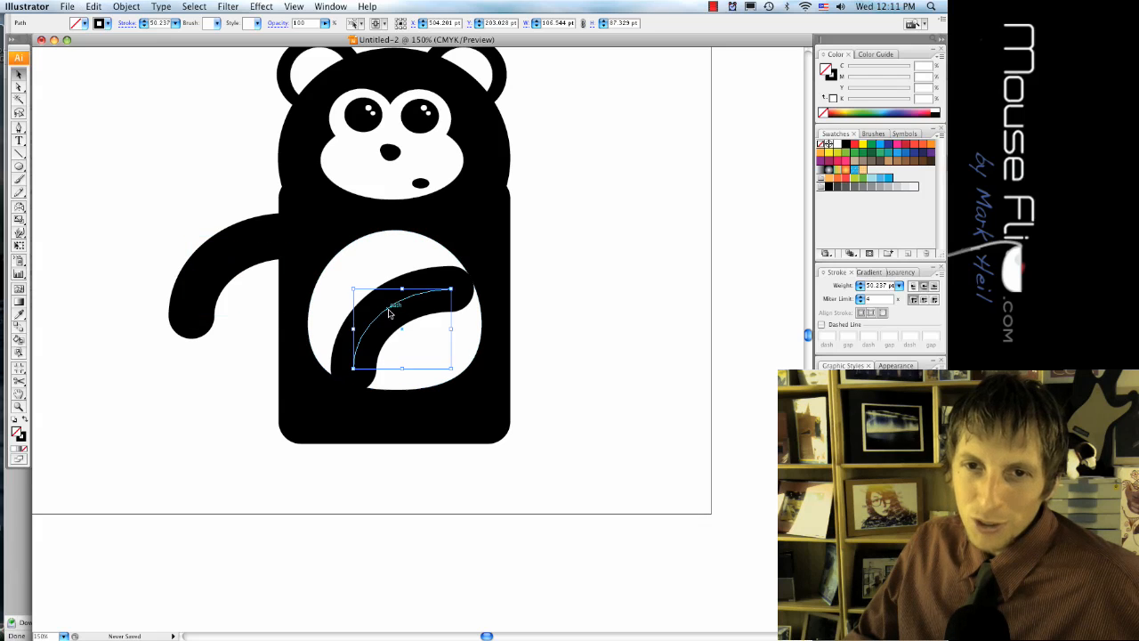
- Move the copied arm onto the body's right side and deselect it
left_click_drag(400, 330, 596, 258)
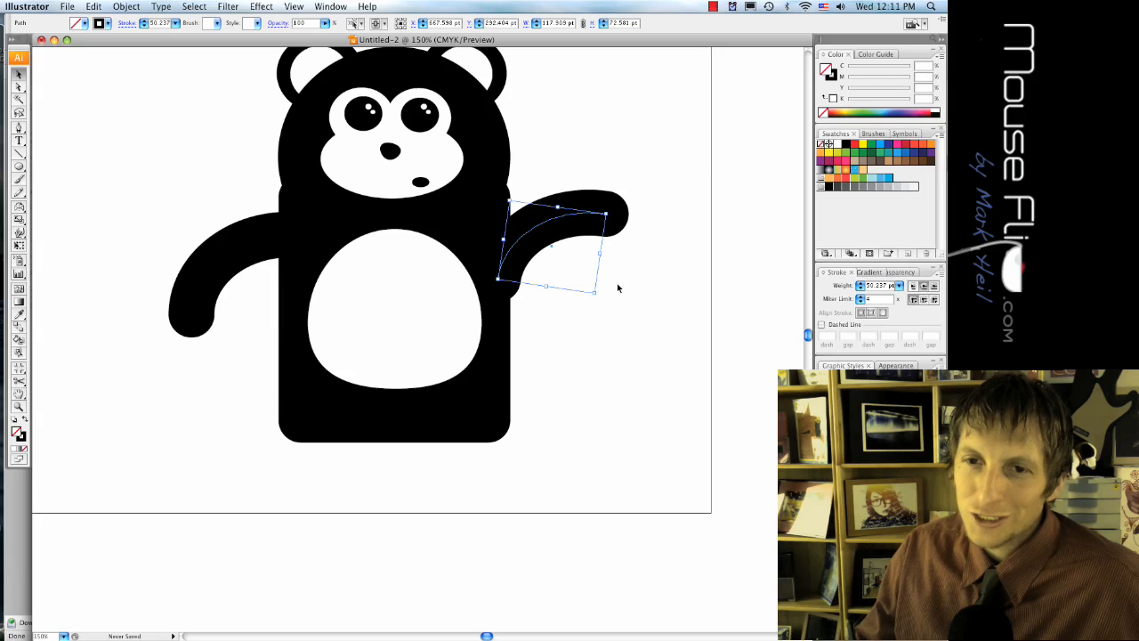
left_click(510, 455)
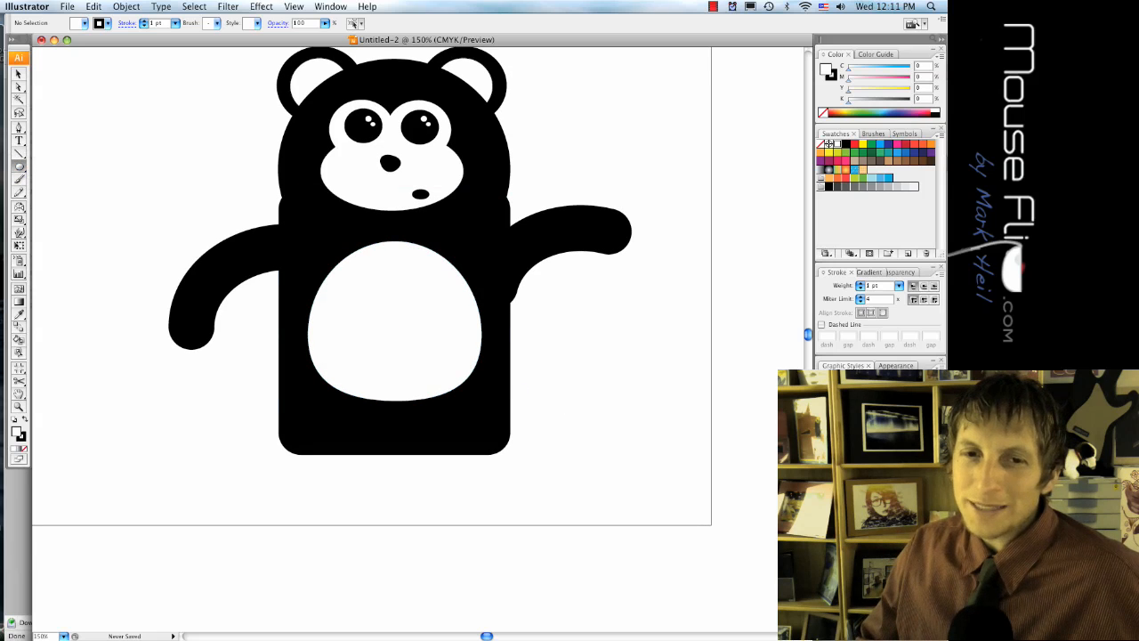
- Draw a black circle overlapping the body's lower left corner as the left foot
scroll("down", 3)
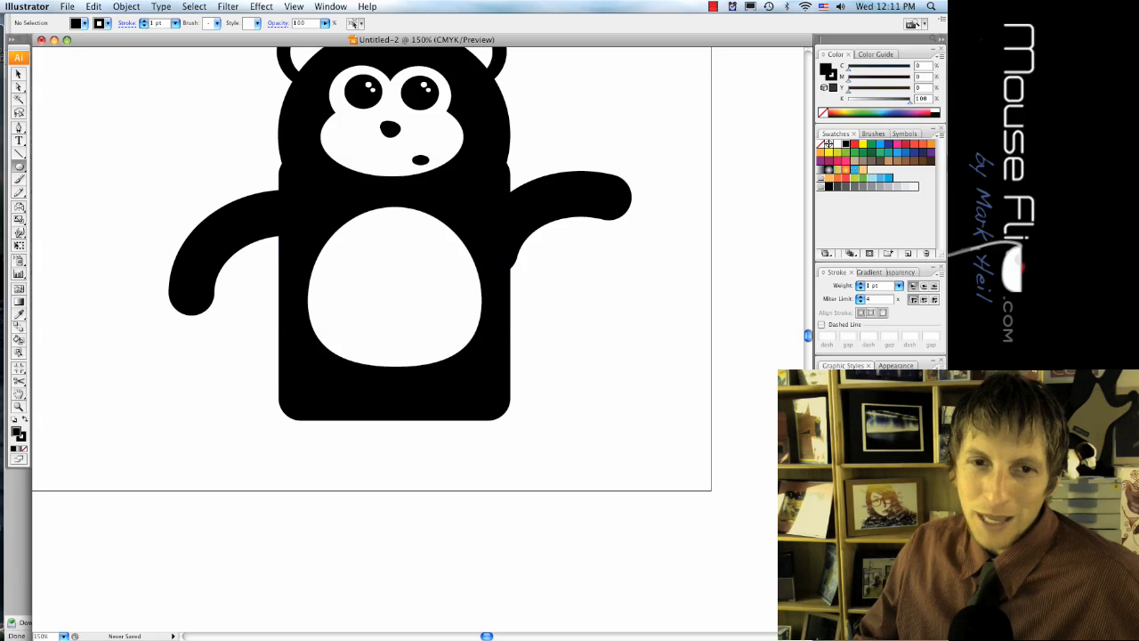
left_click_drag(258, 338, 382, 444)
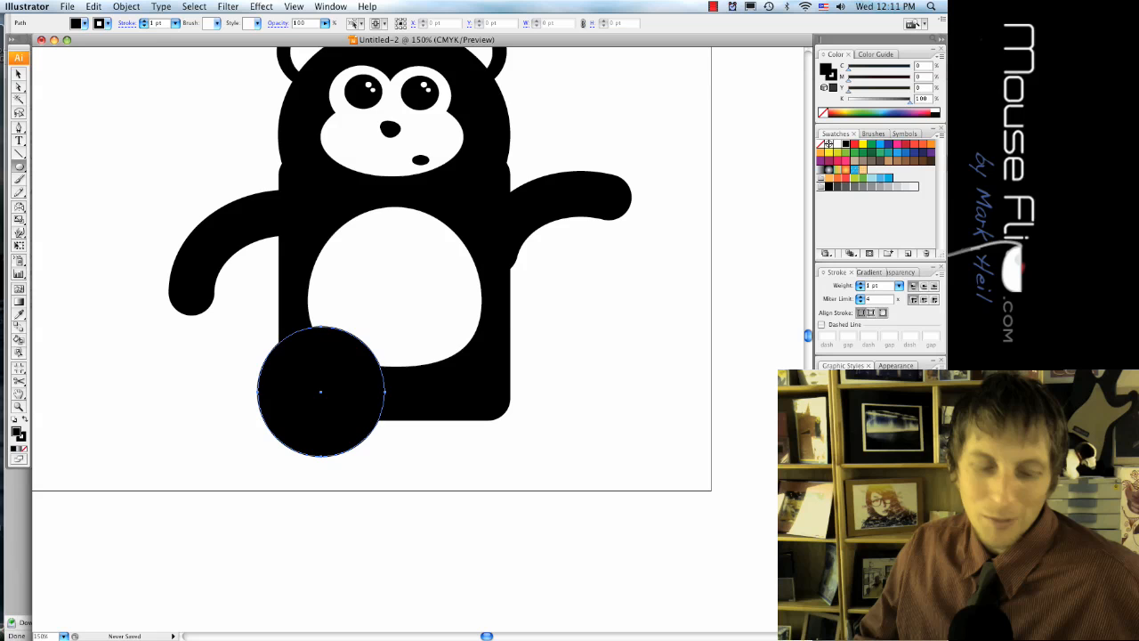